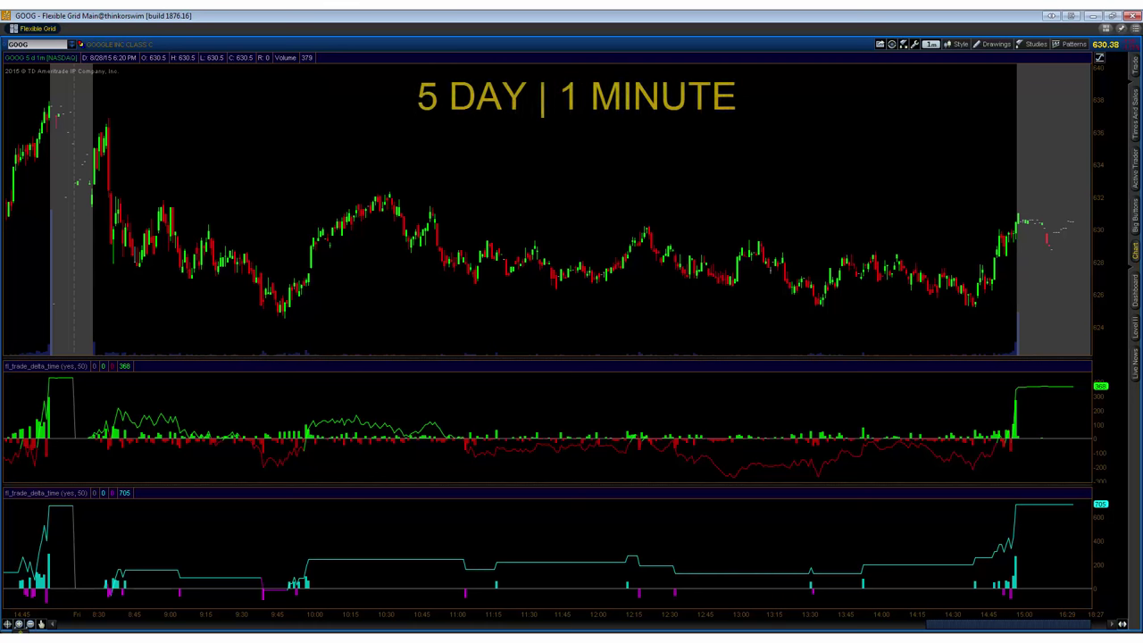
pyautogui.moveTo(46, 572)
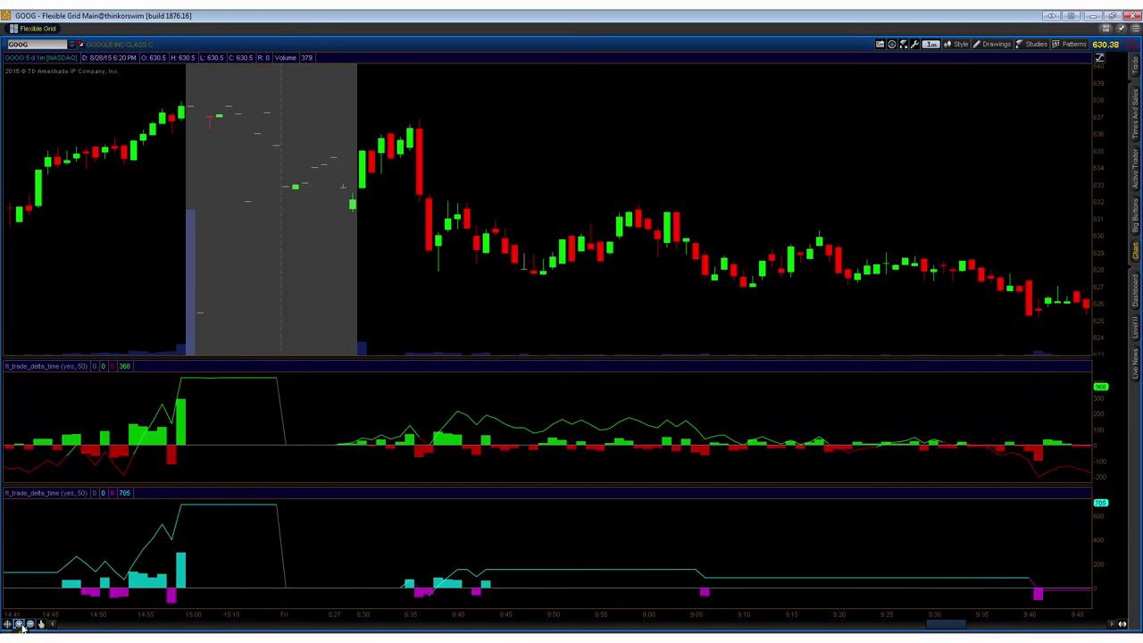
pyautogui.moveTo(684, 311)
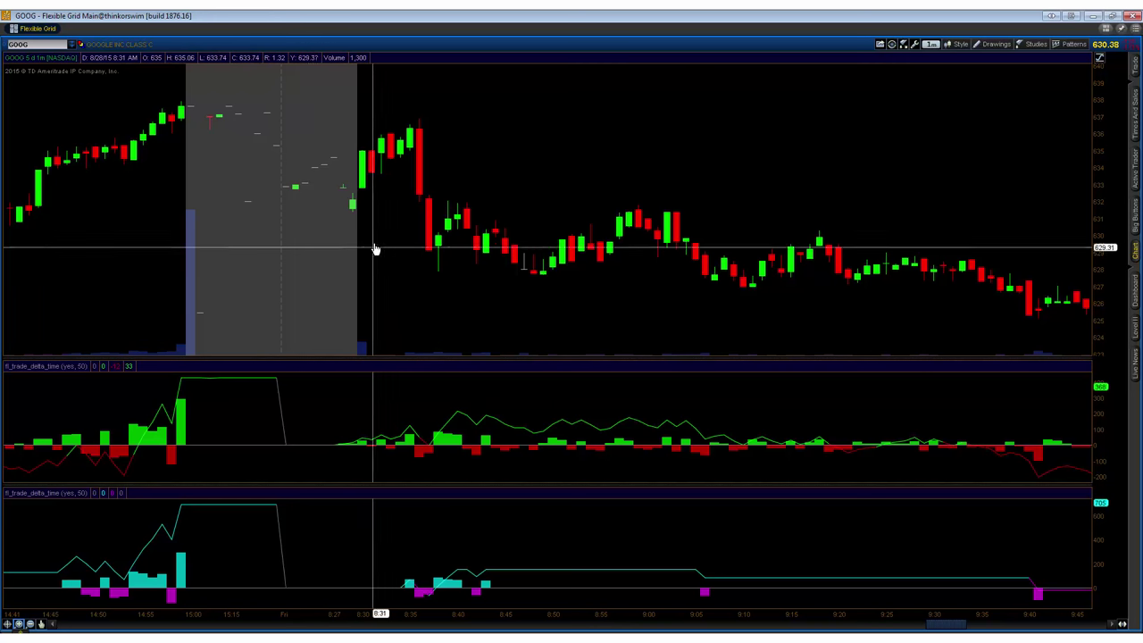
pyautogui.moveTo(362, 179)
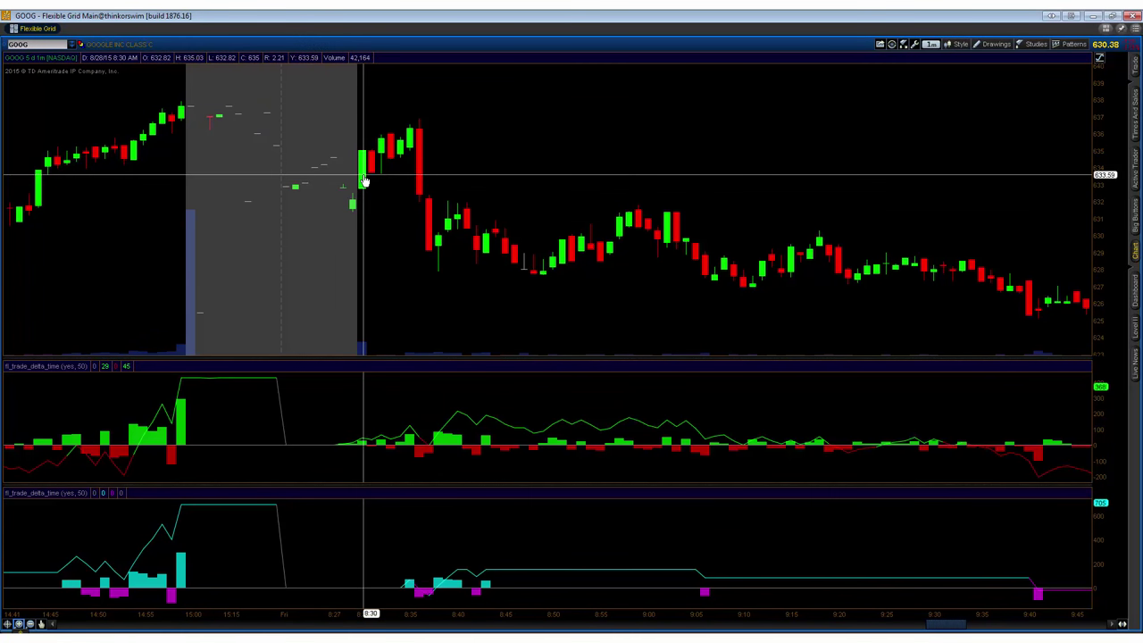
pyautogui.moveTo(364, 186)
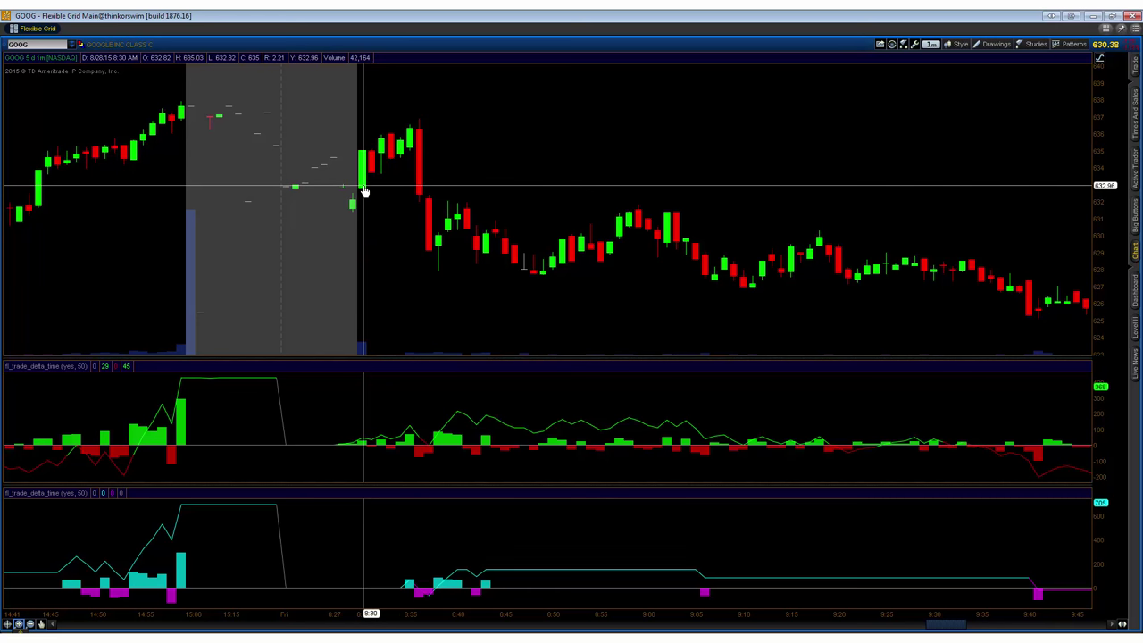
pyautogui.press('Ctrl+e')
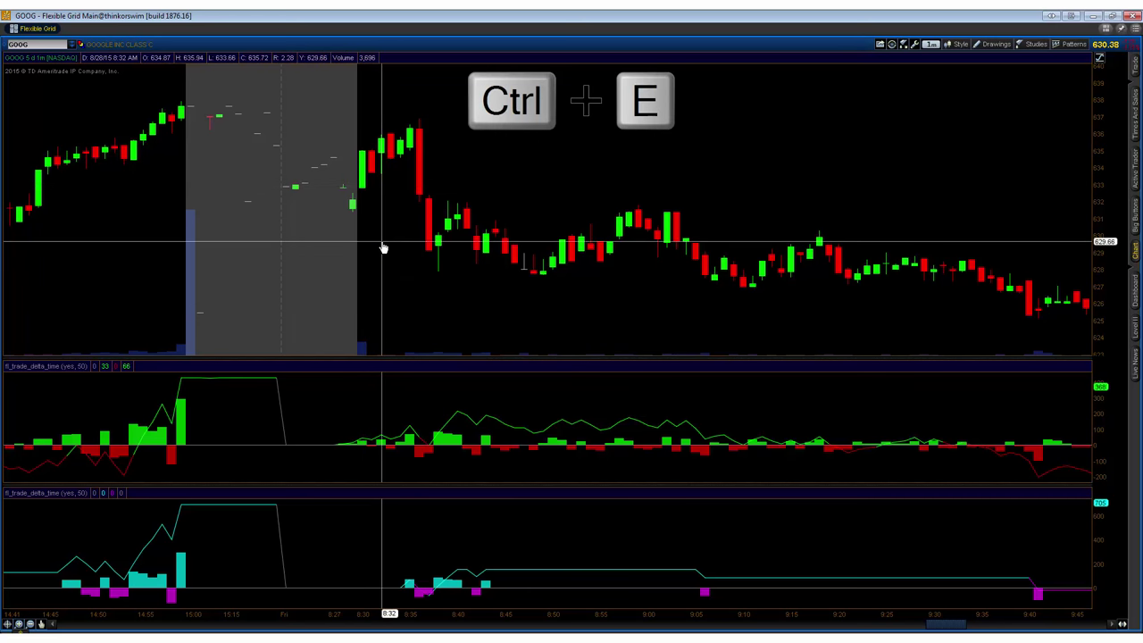
pyautogui.press('ctrl+e')
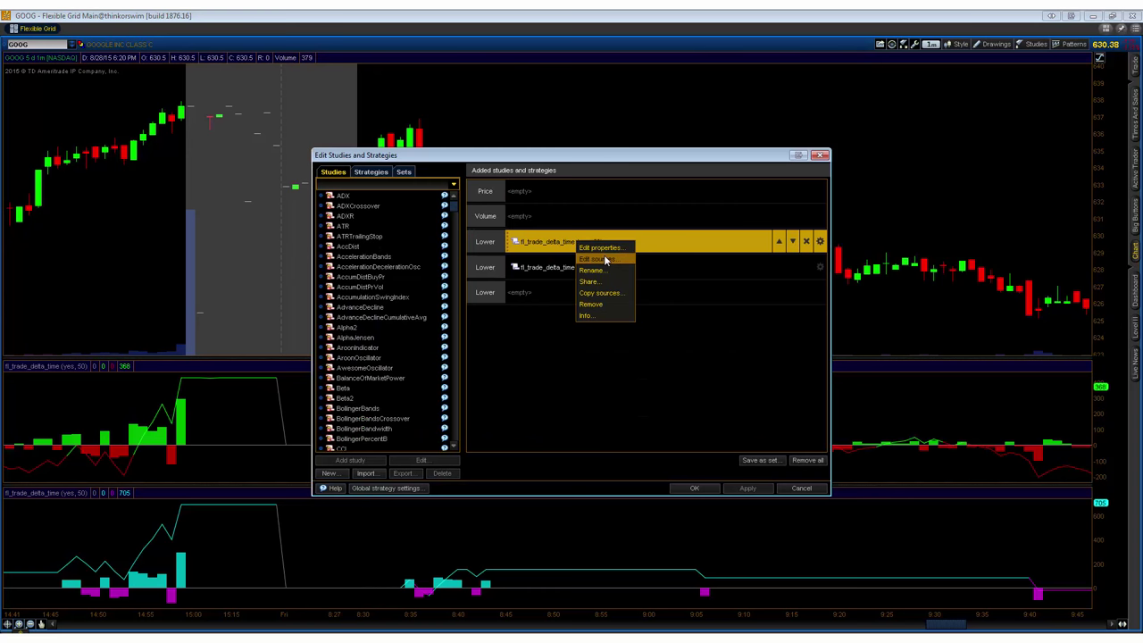
pyautogui.click(595, 259)
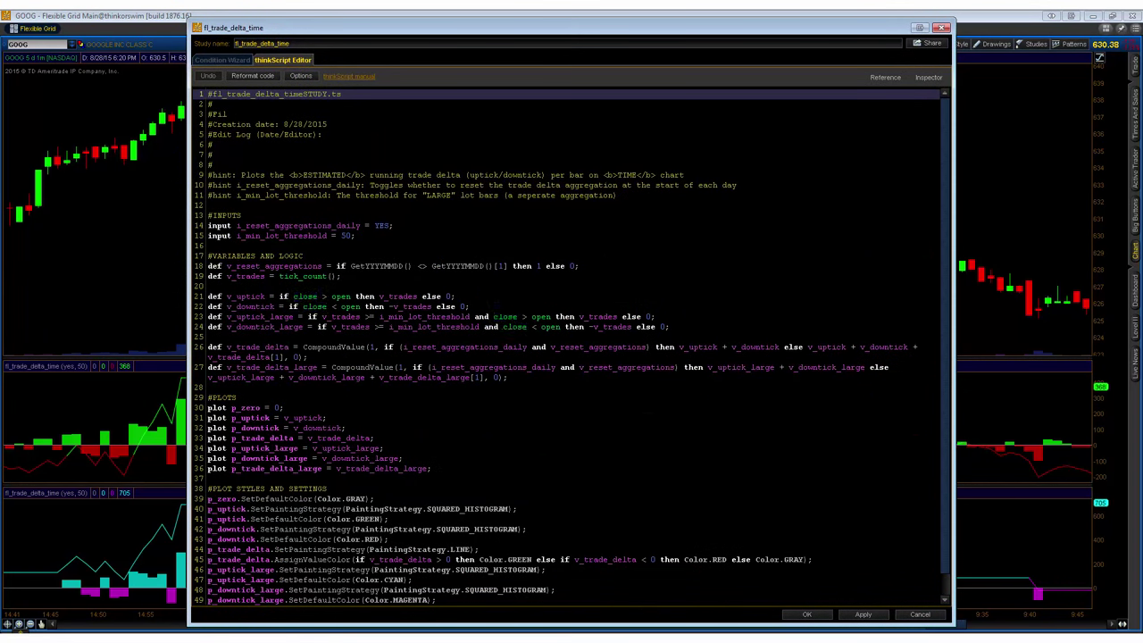
pyautogui.doubleClick(318, 296)
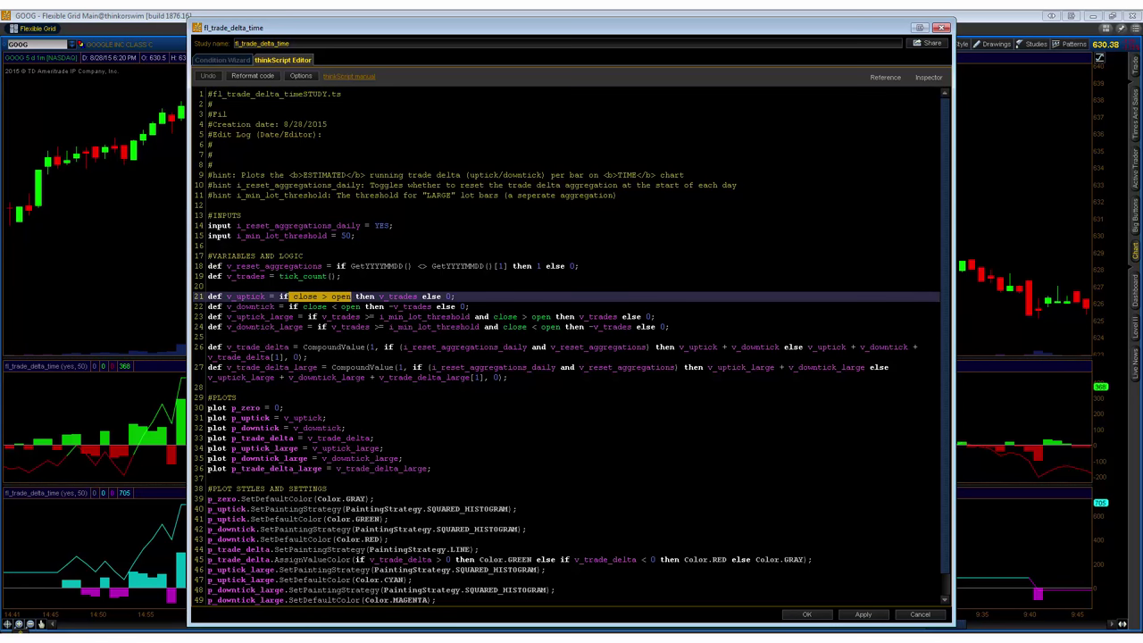
pyautogui.click(357, 307)
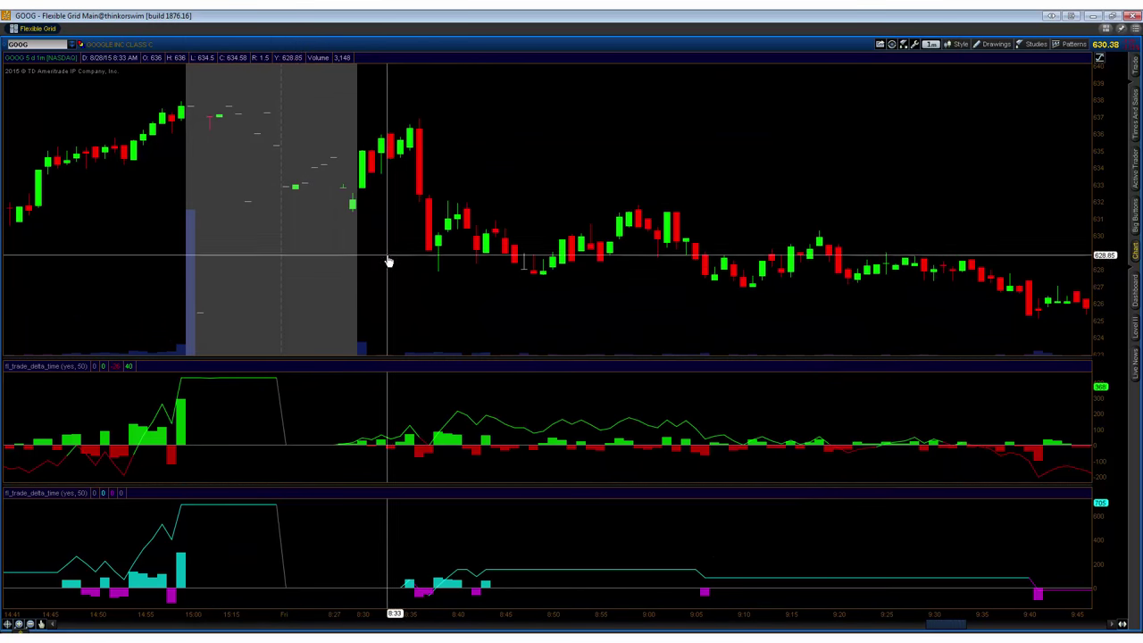
pyautogui.moveTo(499, 275)
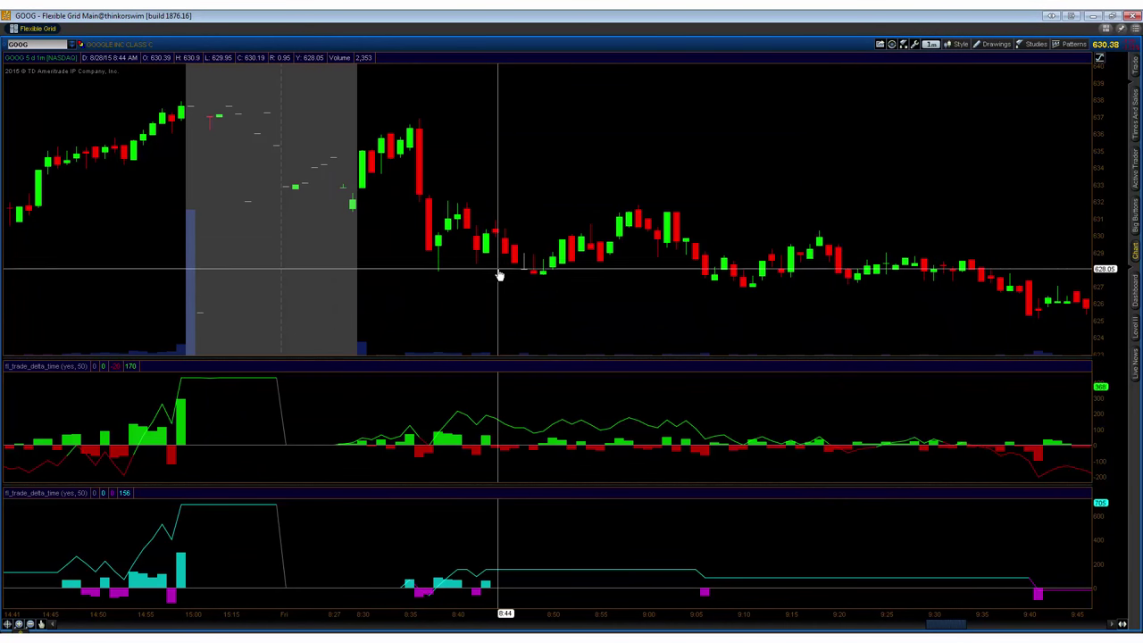
pyautogui.moveTo(393, 248)
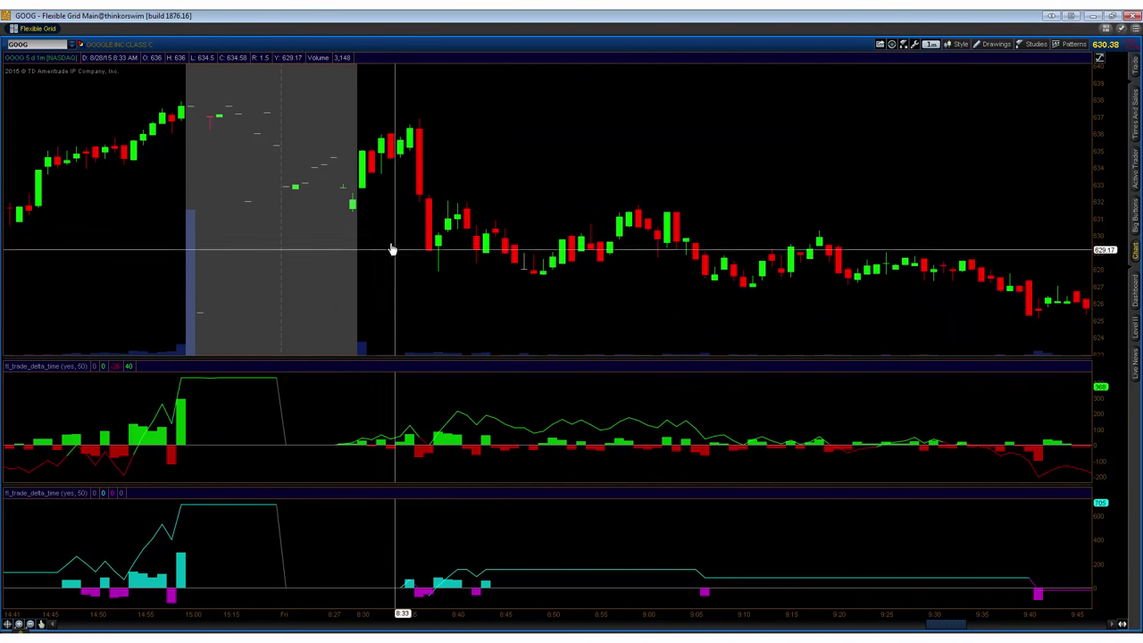
pyautogui.moveTo(411, 581)
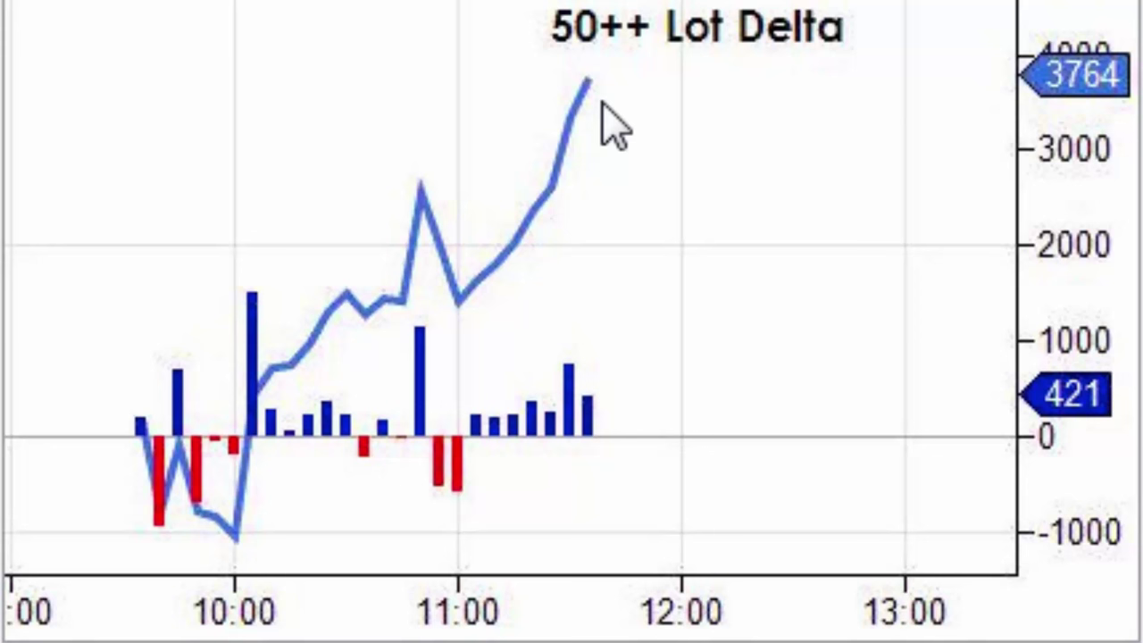
pyautogui.moveTo(609, 90)
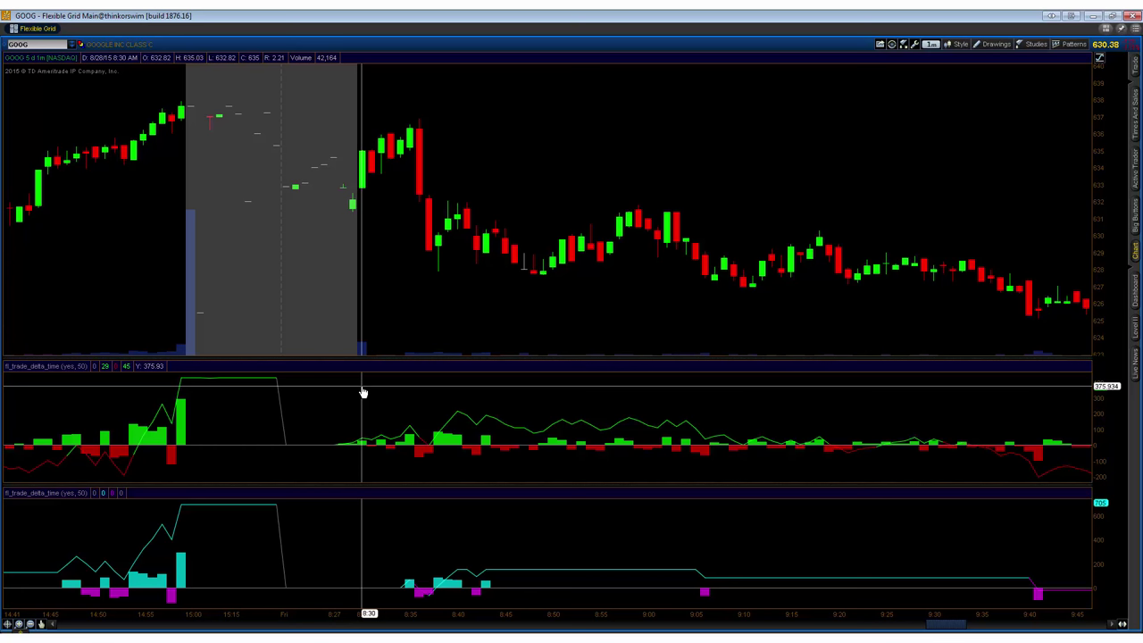
pyautogui.moveTo(179, 368)
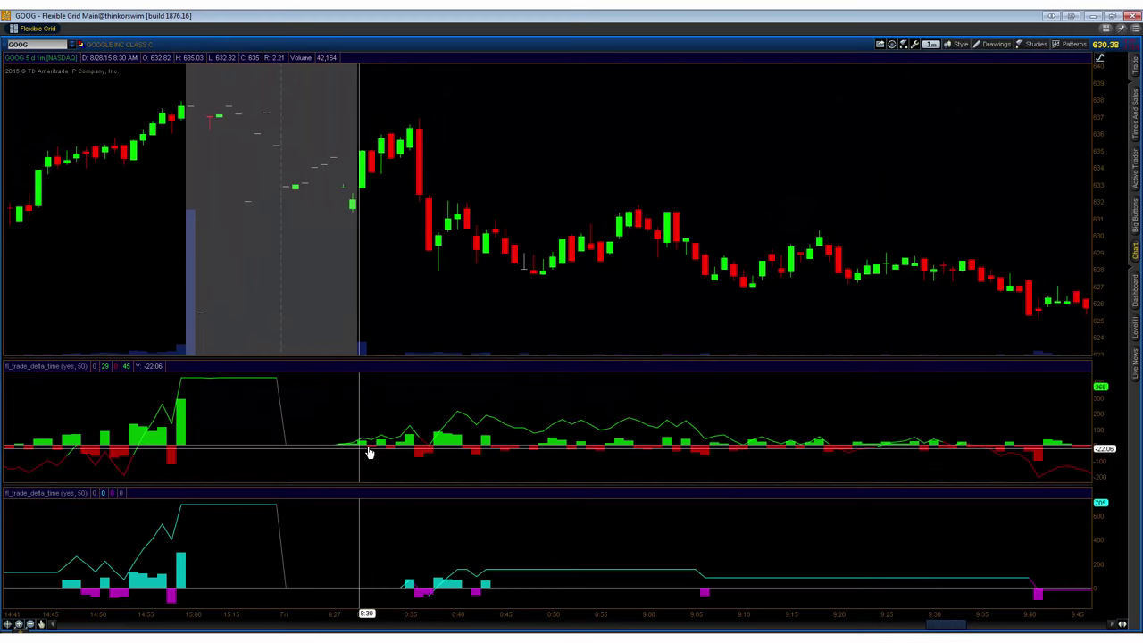
pyautogui.moveTo(447, 447)
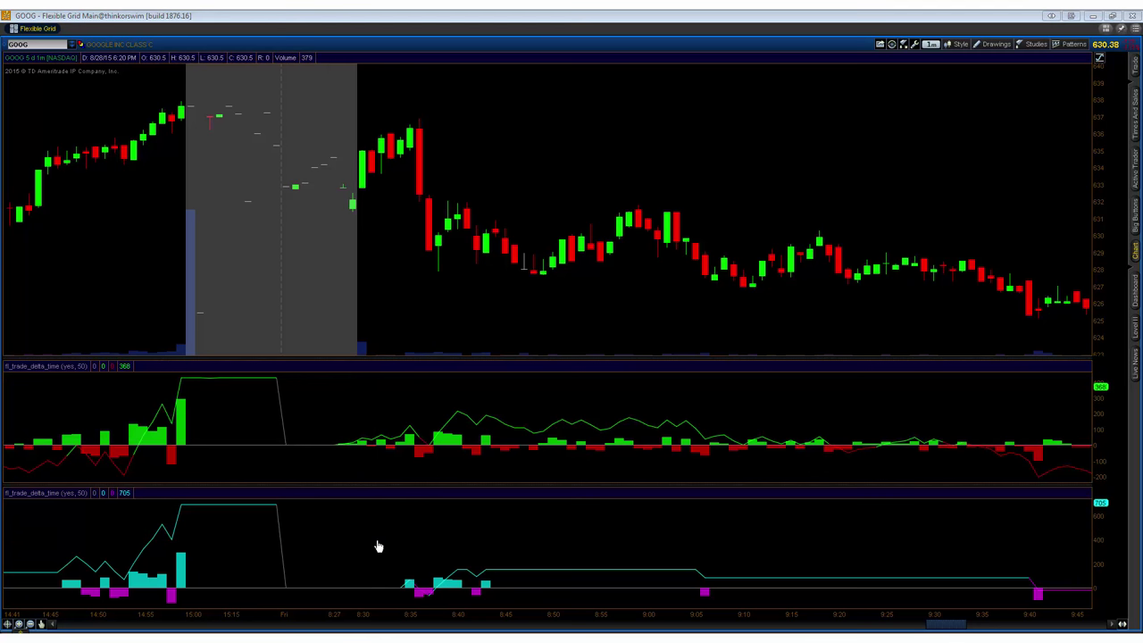
pyautogui.click(1036, 43)
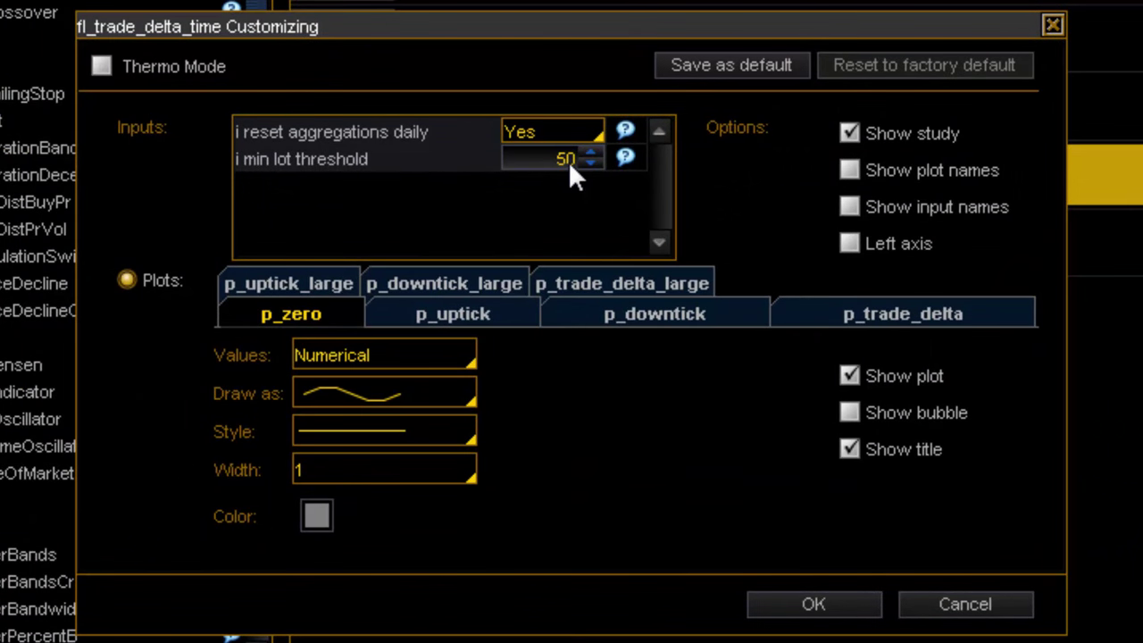
pyautogui.moveTo(581, 79)
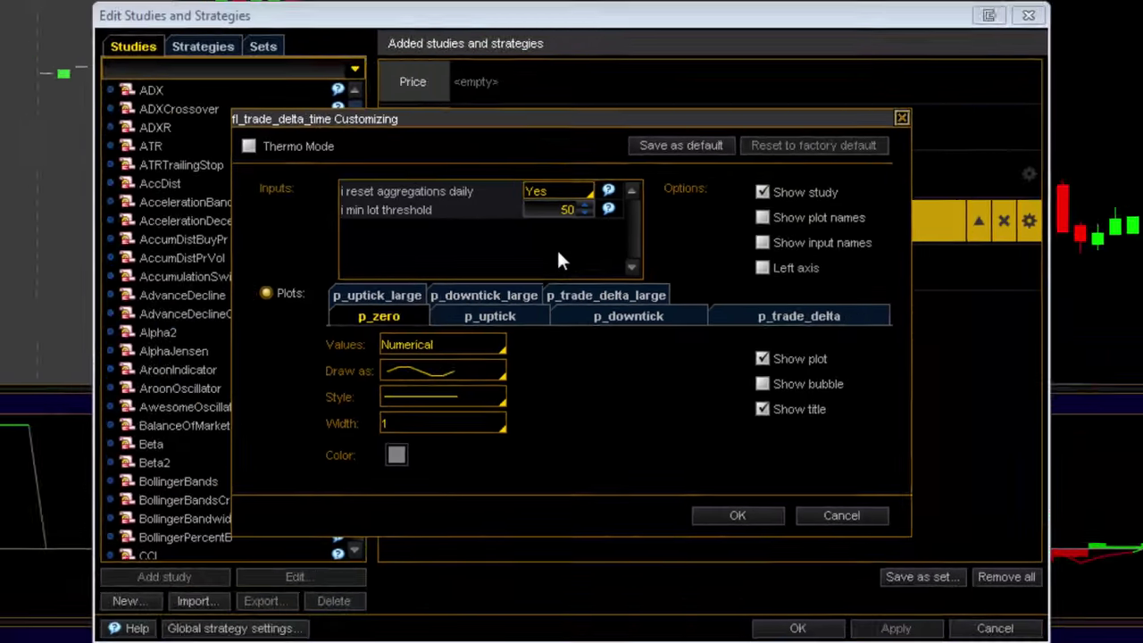
pyautogui.click(737, 515)
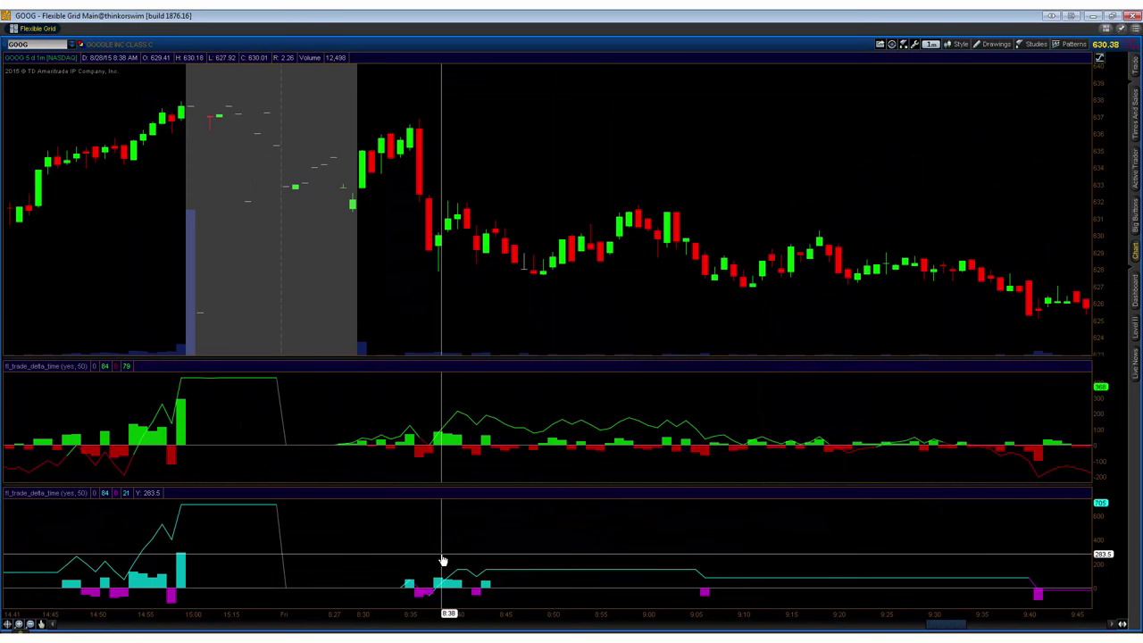
pyautogui.moveTo(413, 528)
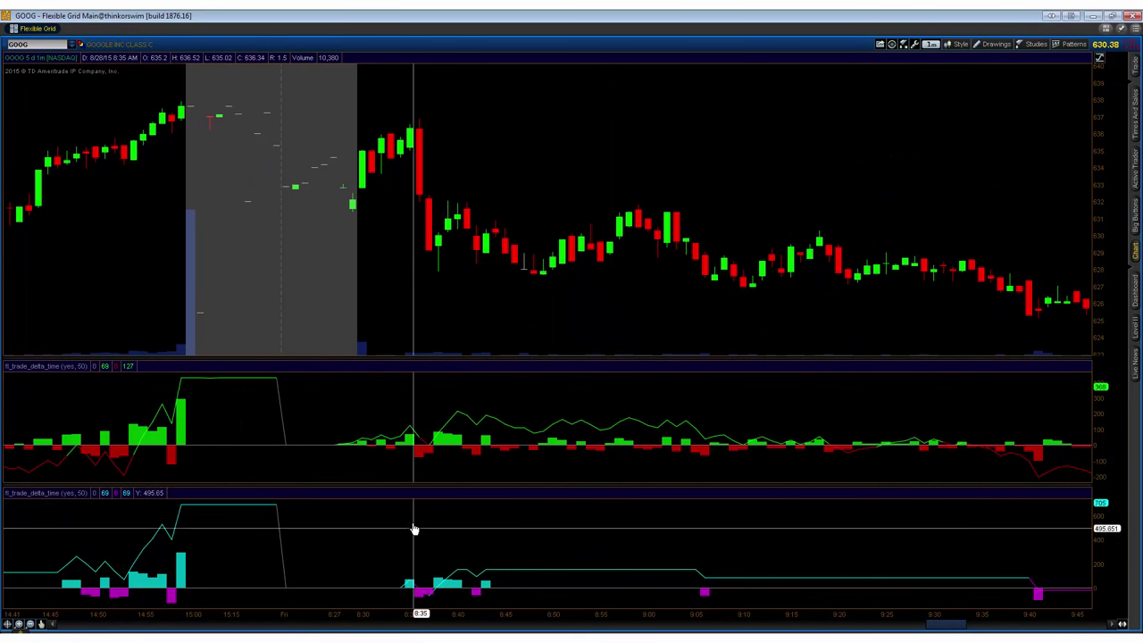
pyautogui.moveTo(409, 518)
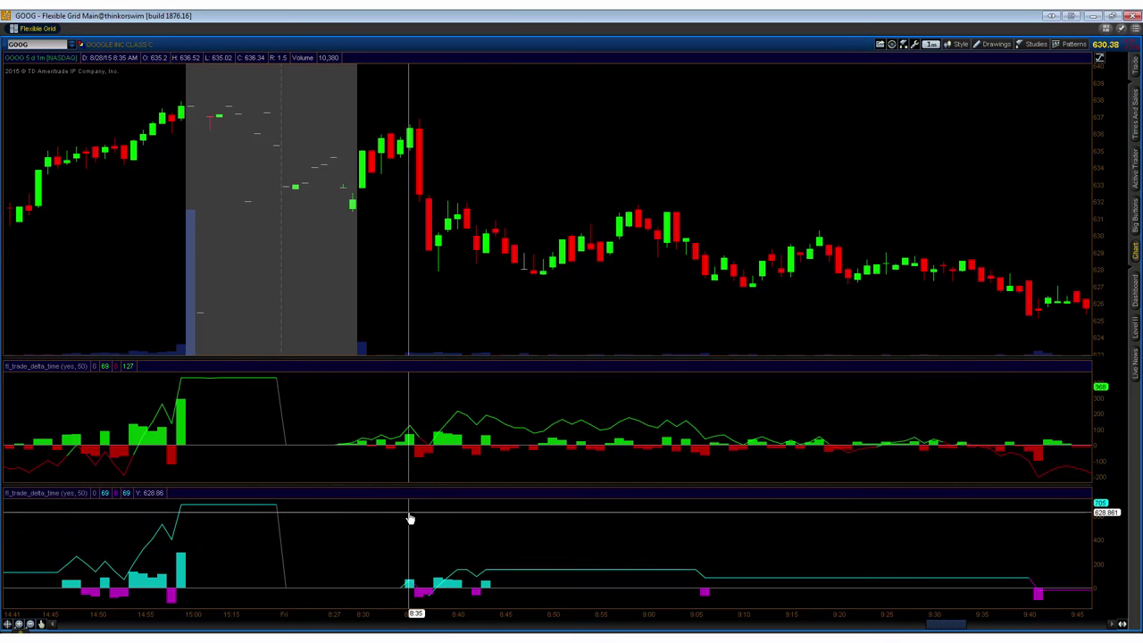
pyautogui.moveTo(410, 444)
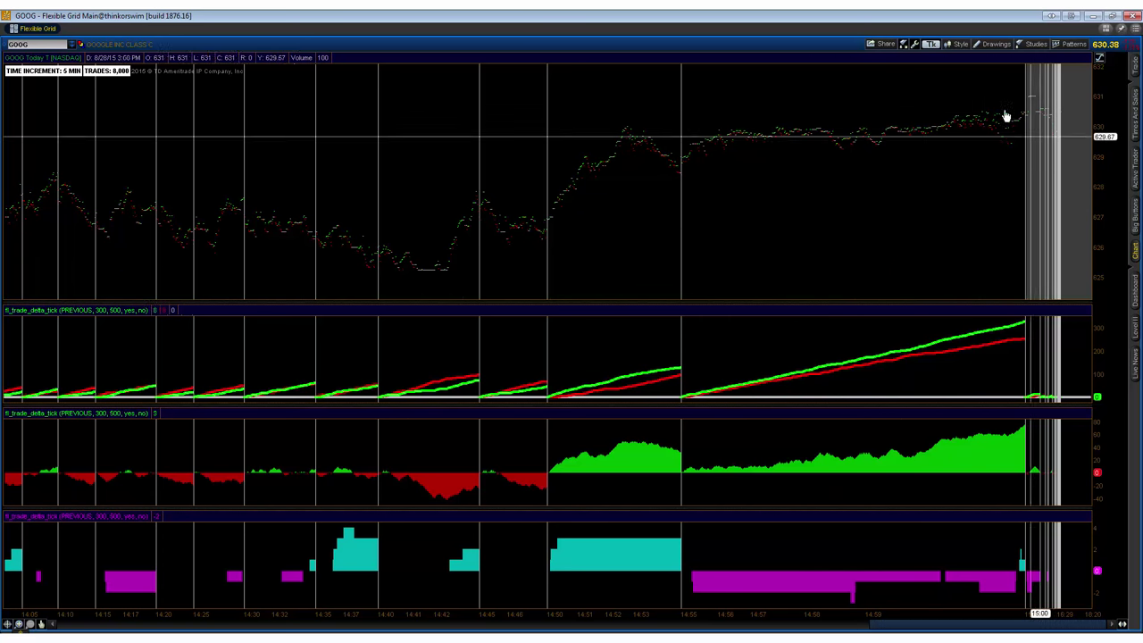
pyautogui.moveTo(955, 181)
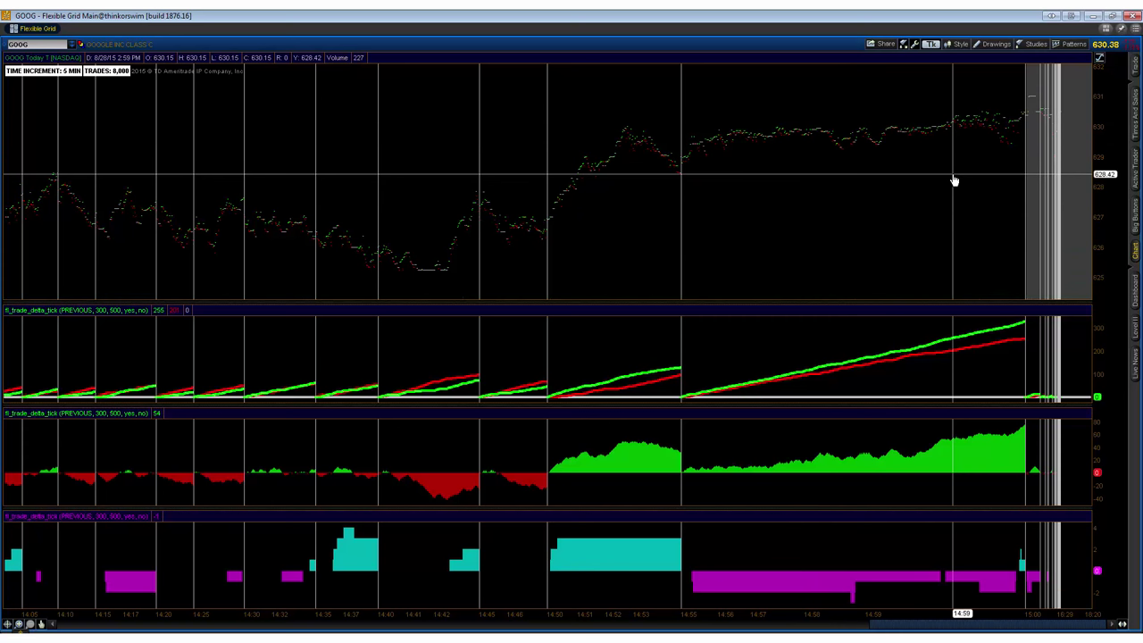
pyautogui.moveTo(947, 185)
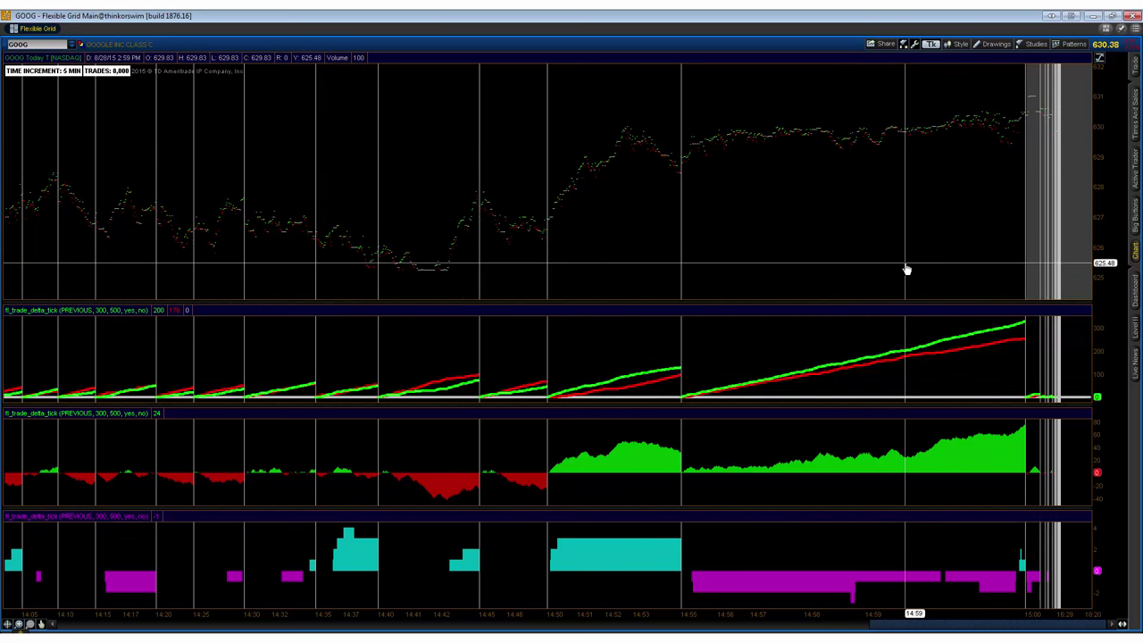
pyautogui.moveTo(842, 244)
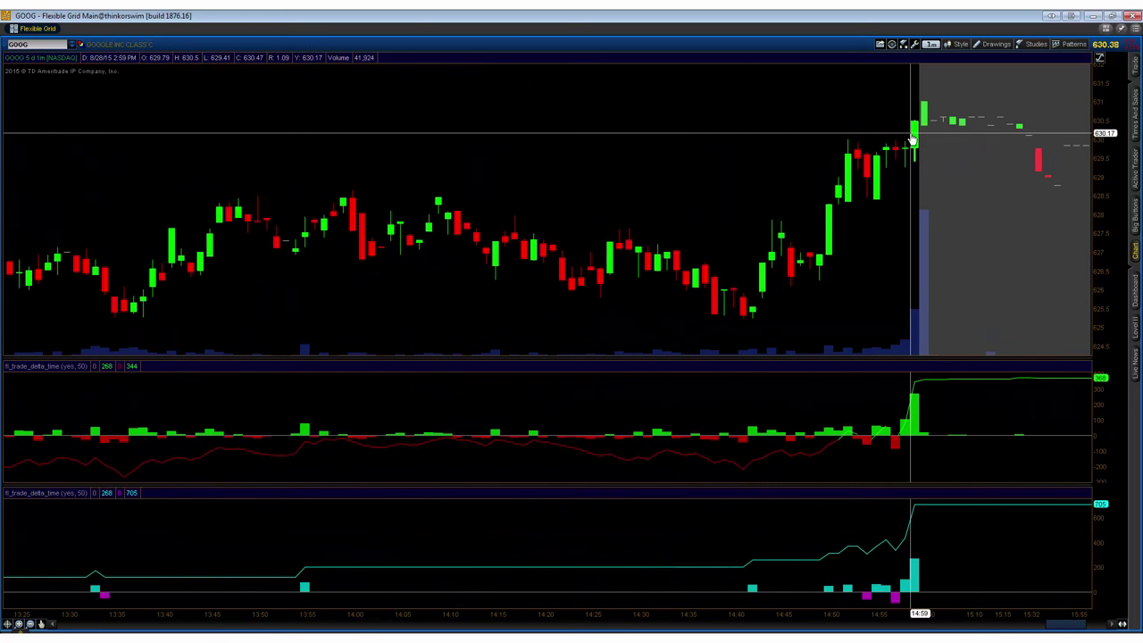
pyautogui.moveTo(916, 141)
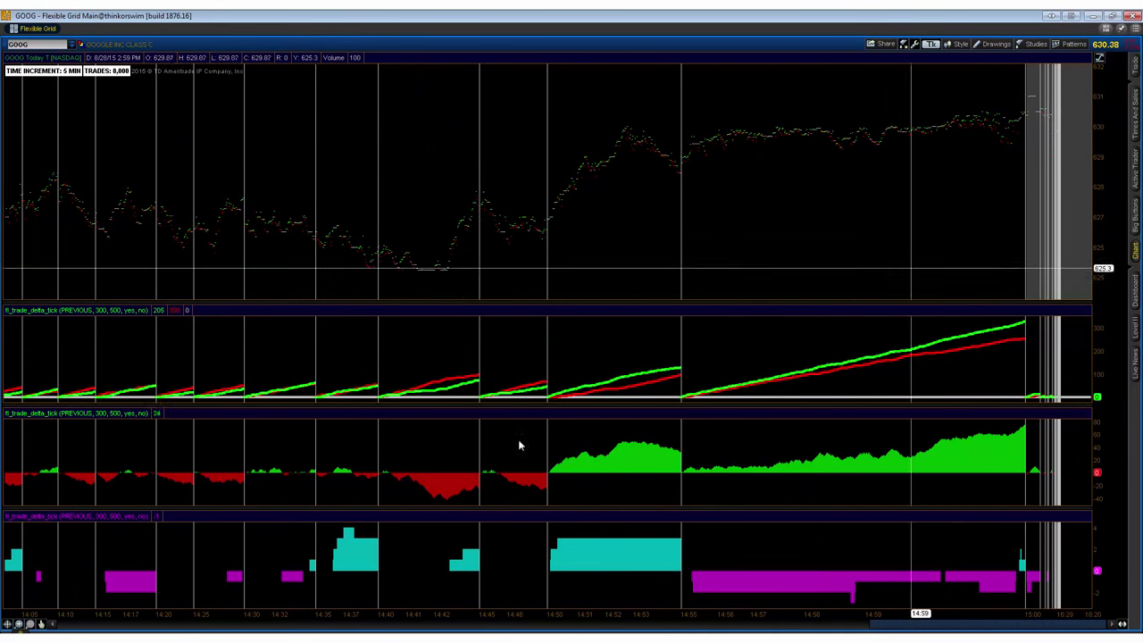
pyautogui.click(1036, 43)
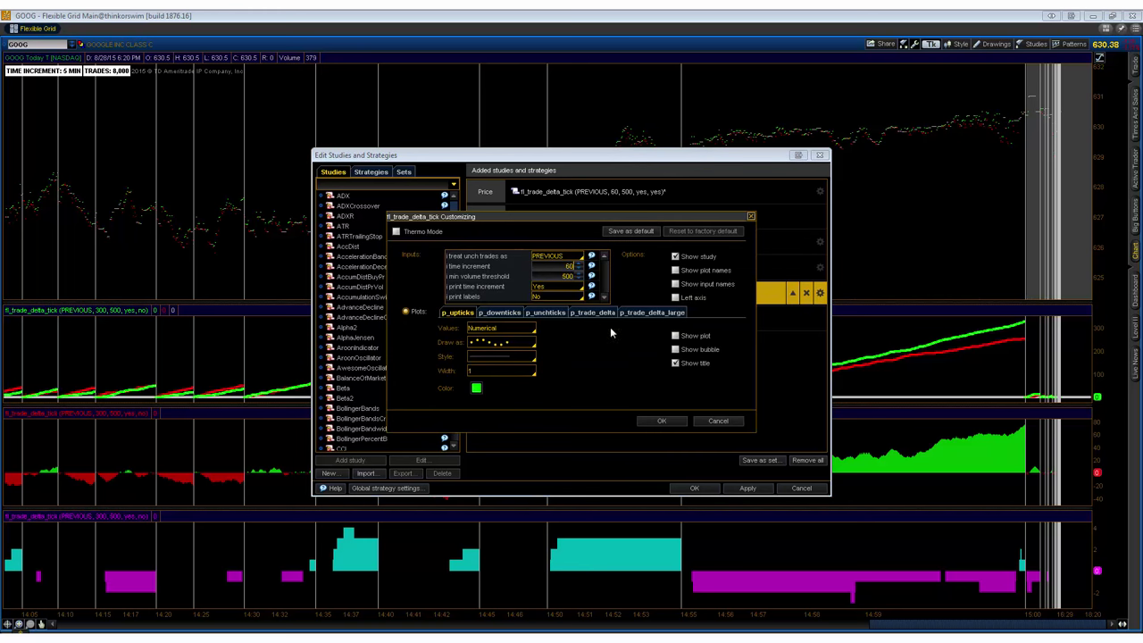
# Confirm the 60 time increment so tl_trade_delta_tick resets every minute
pyautogui.click(747, 488)
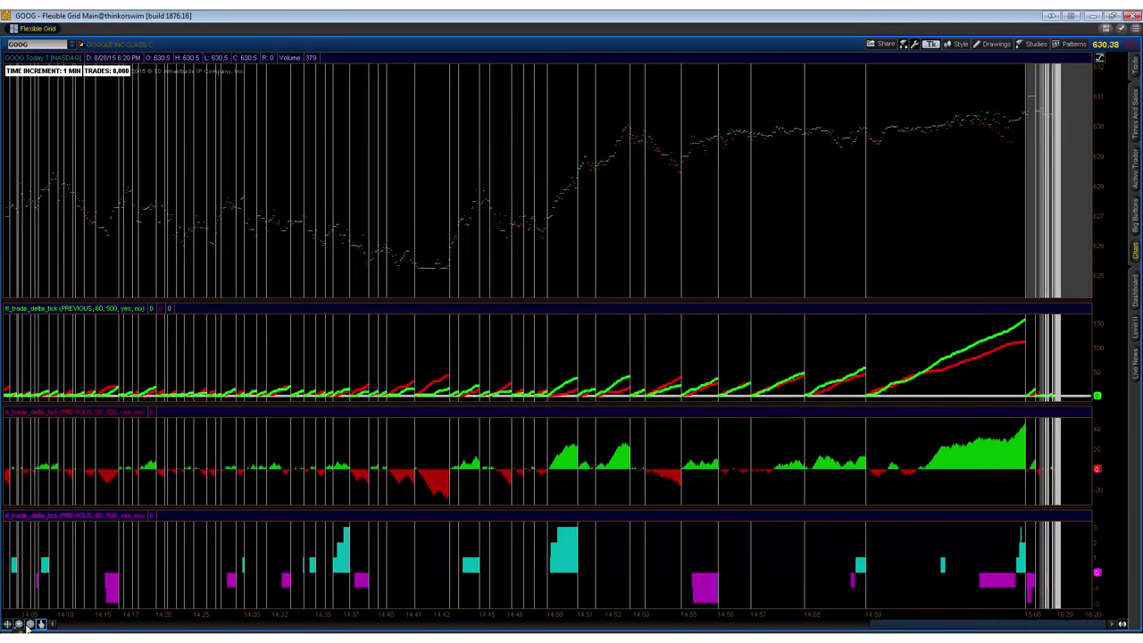
pyautogui.moveTo(982, 215)
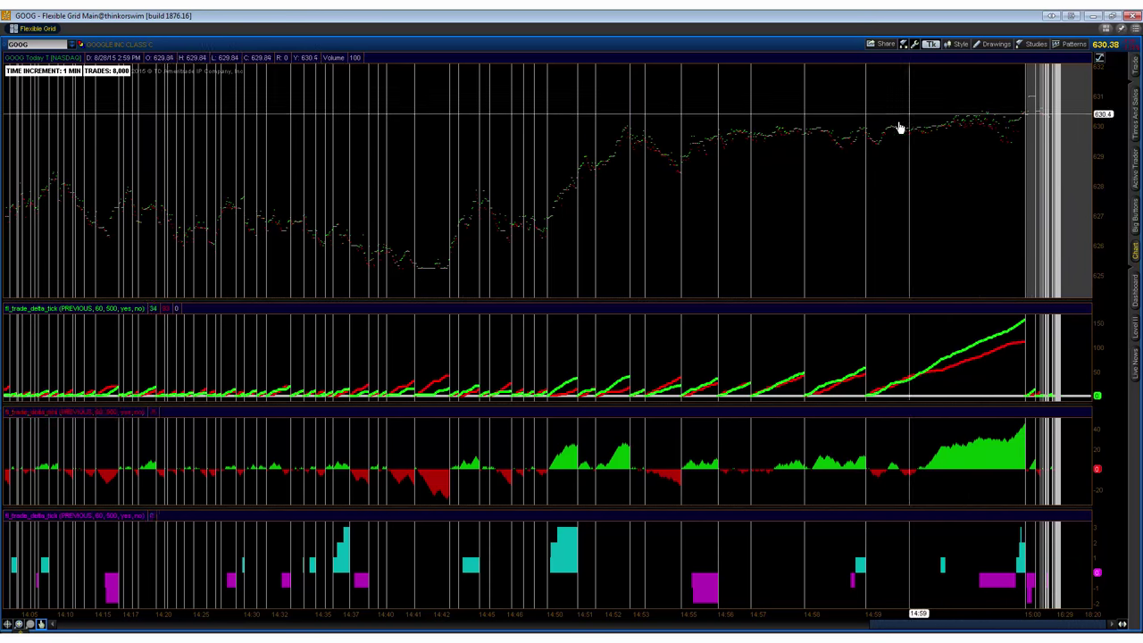
pyautogui.moveTo(832, 231)
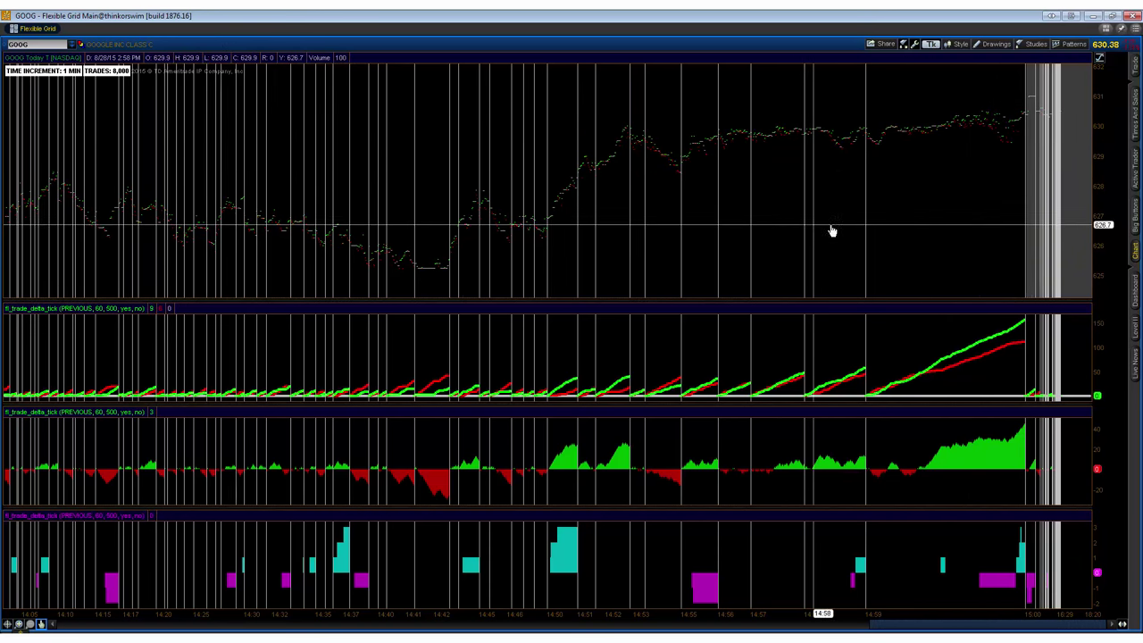
pyautogui.moveTo(239, 212)
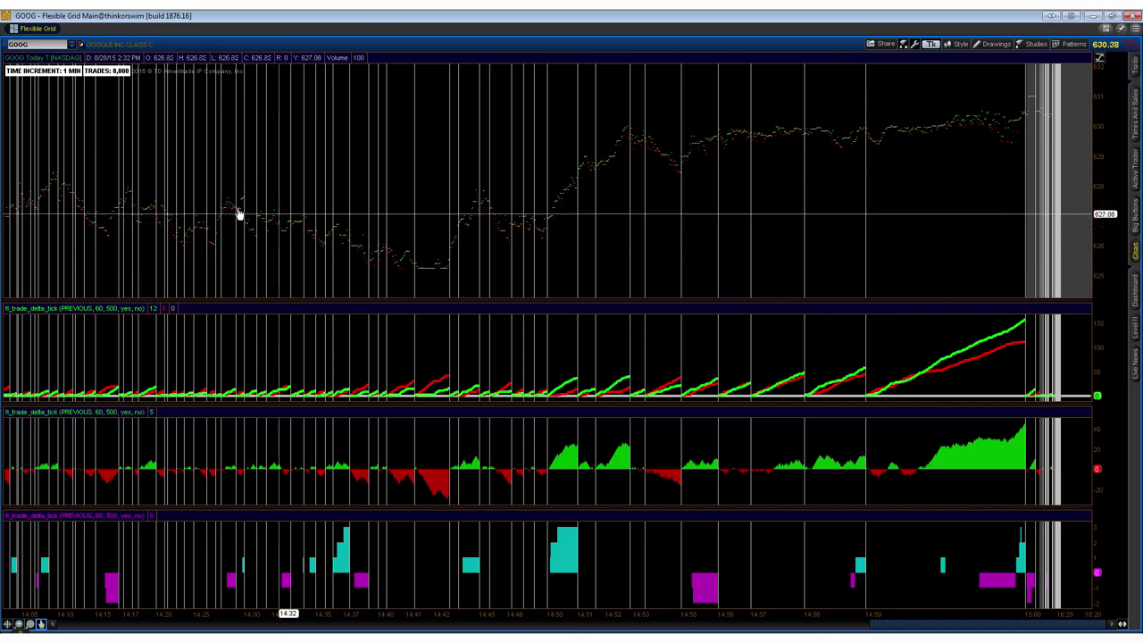
pyautogui.moveTo(190, 211)
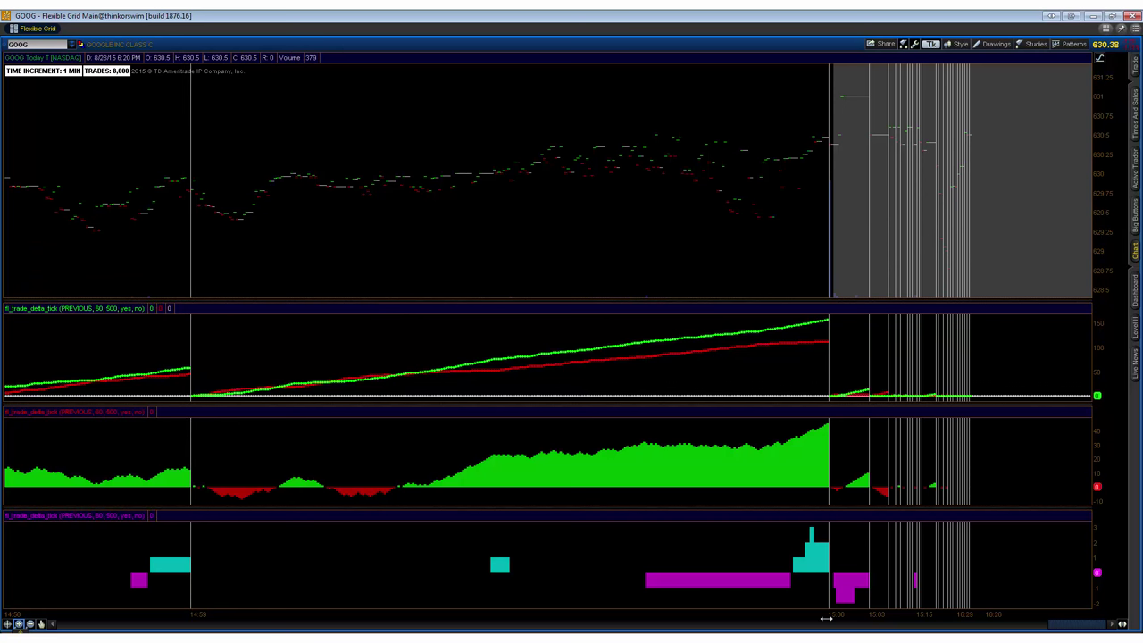
pyautogui.moveTo(829, 199)
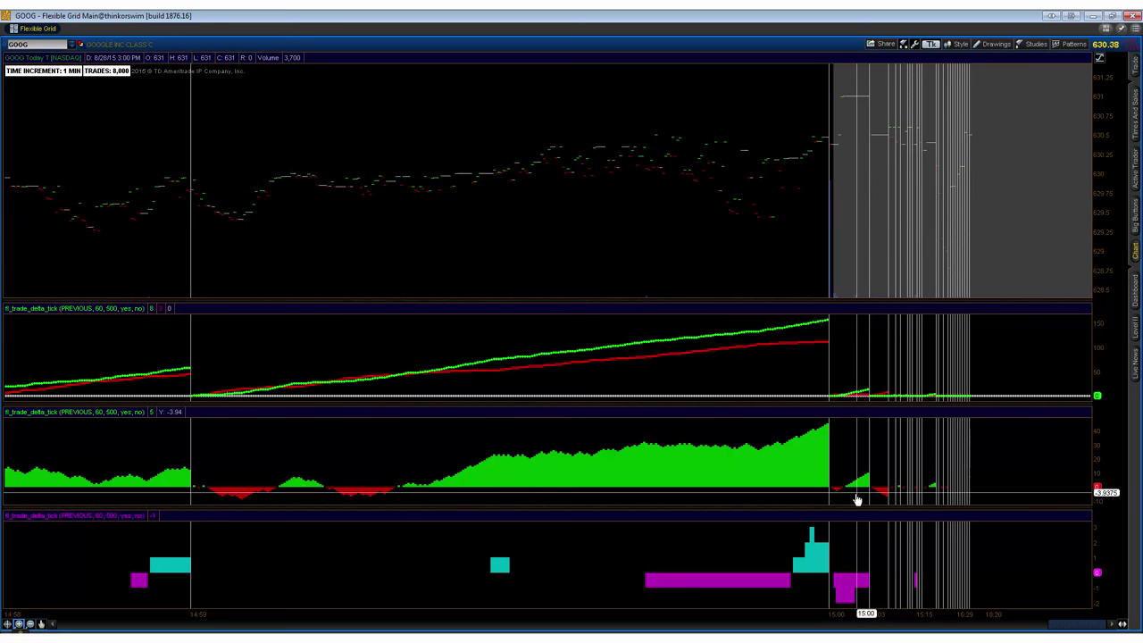
pyautogui.moveTo(822, 459)
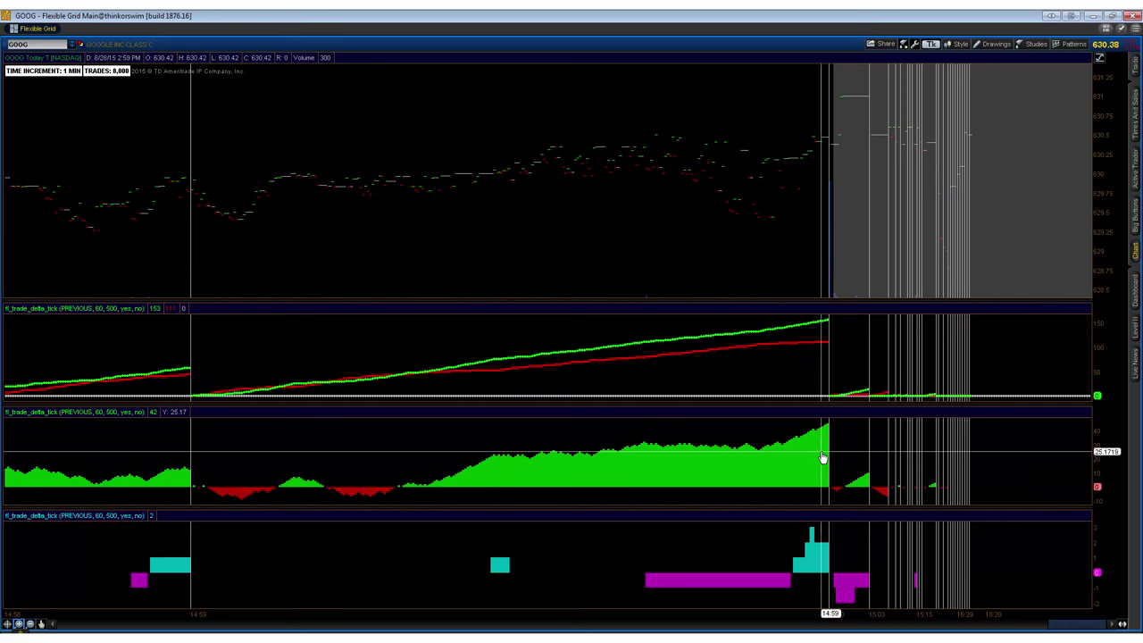
pyautogui.moveTo(829, 360)
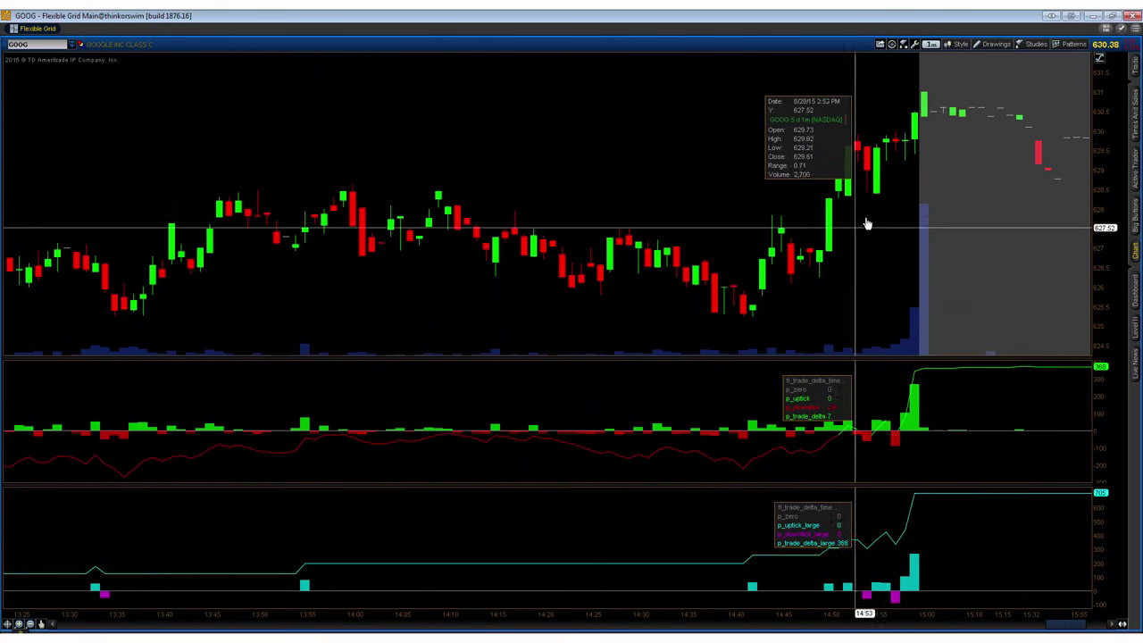
# Right-click the chart to switch it to the 5 D 1m time chart
pyautogui.rightClick(867, 223)
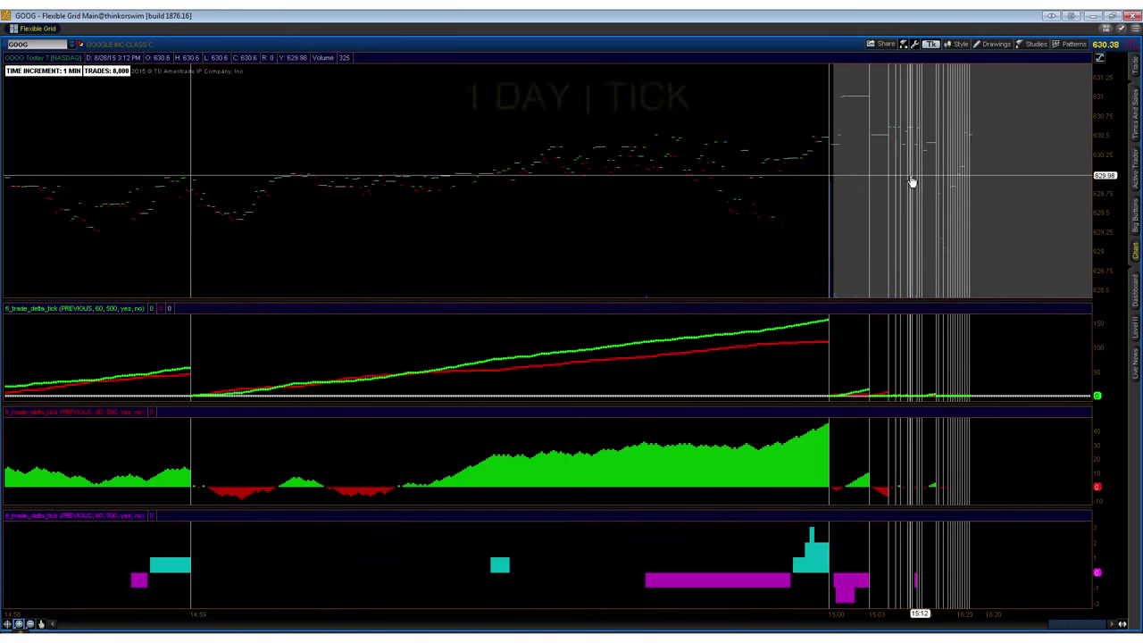
pyautogui.moveTo(824, 369)
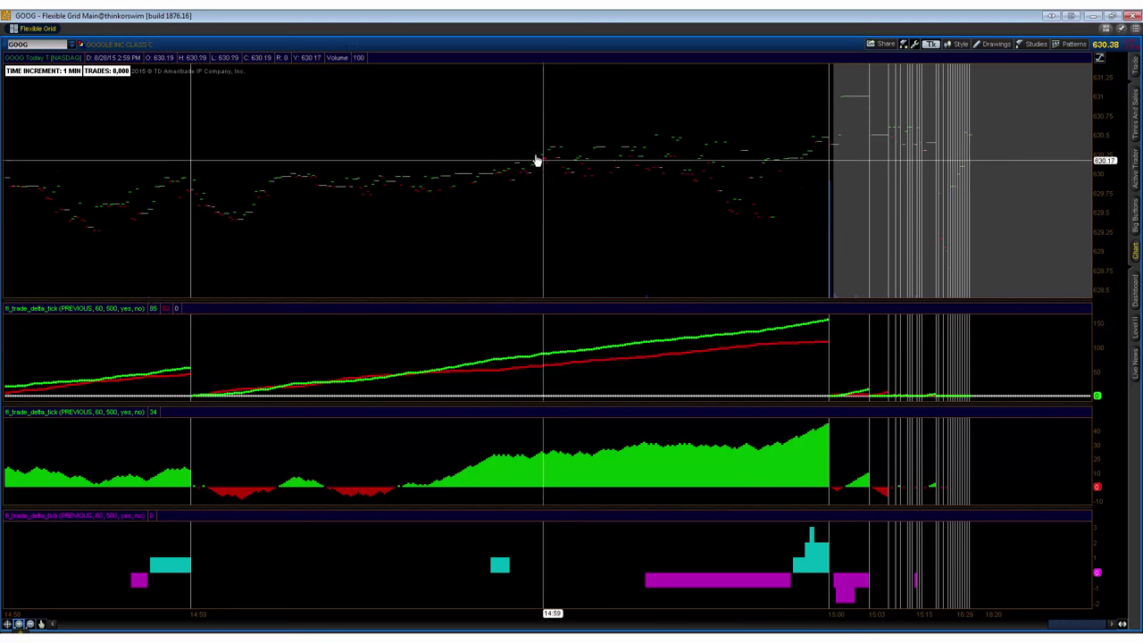
pyautogui.moveTo(724, 178)
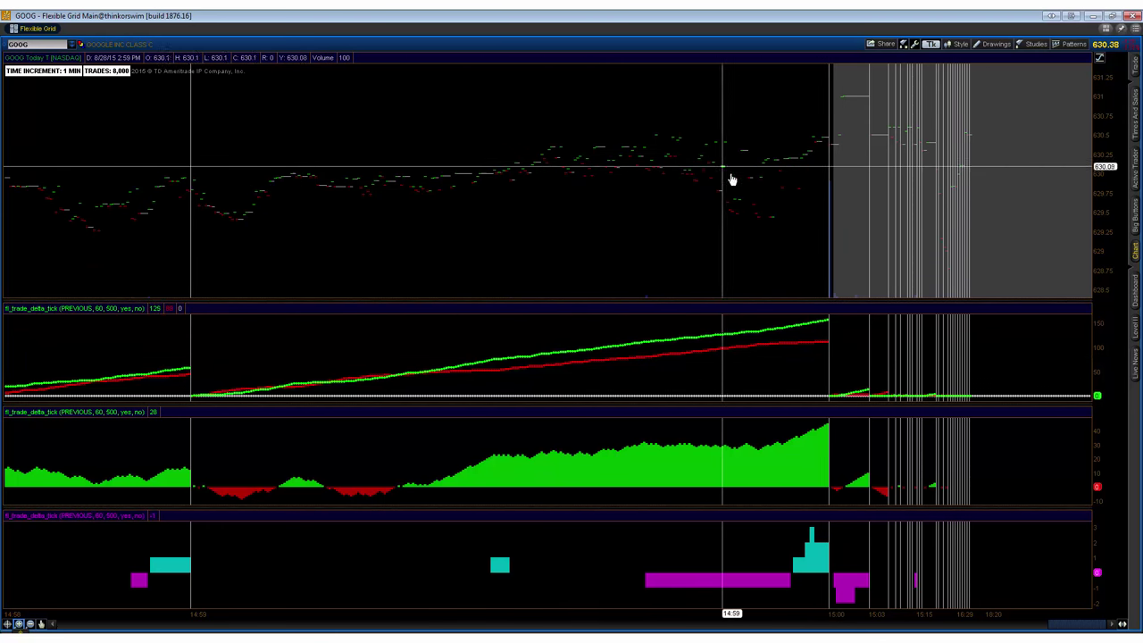
pyautogui.moveTo(839, 254)
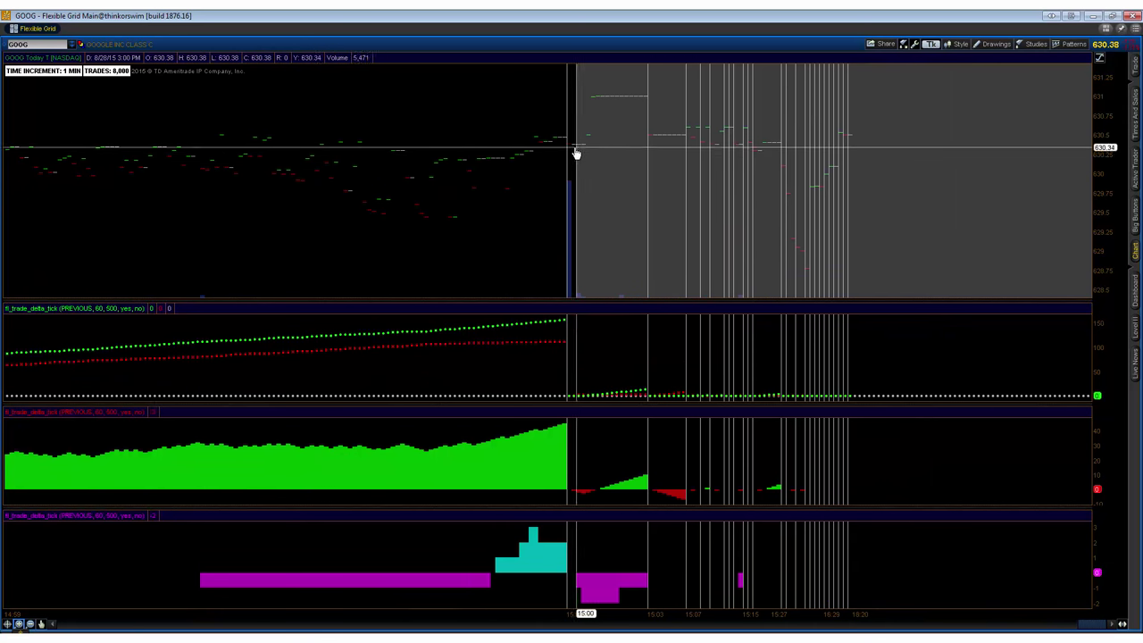
pyautogui.moveTo(565, 159)
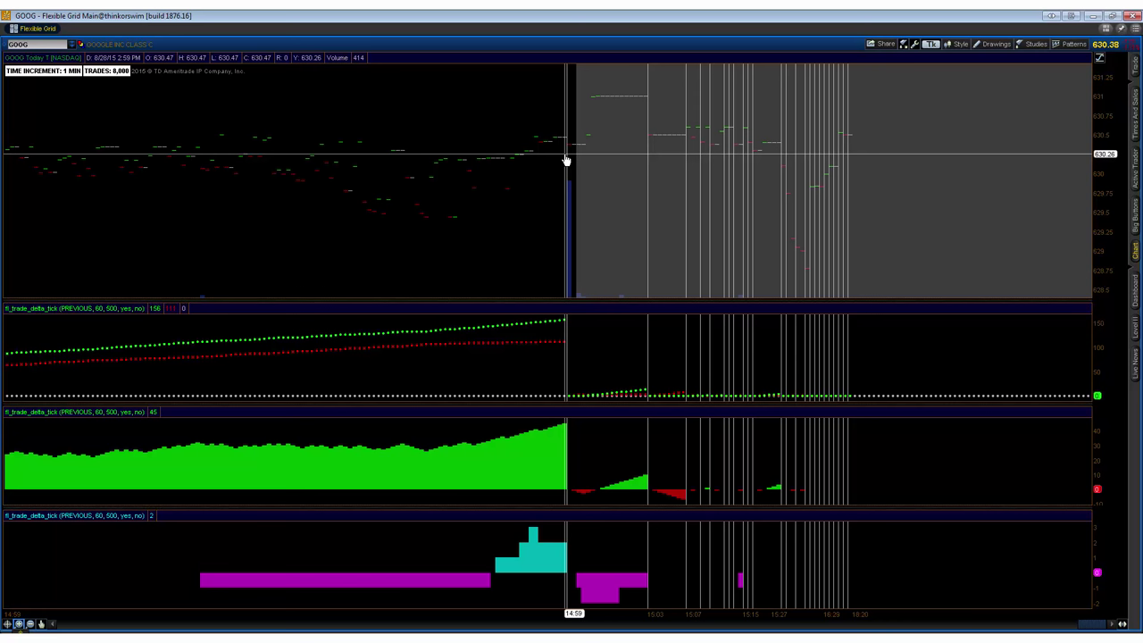
# Right-click the chart to switch back to the 1 Day Tick chart
pyautogui.rightClick(565, 161)
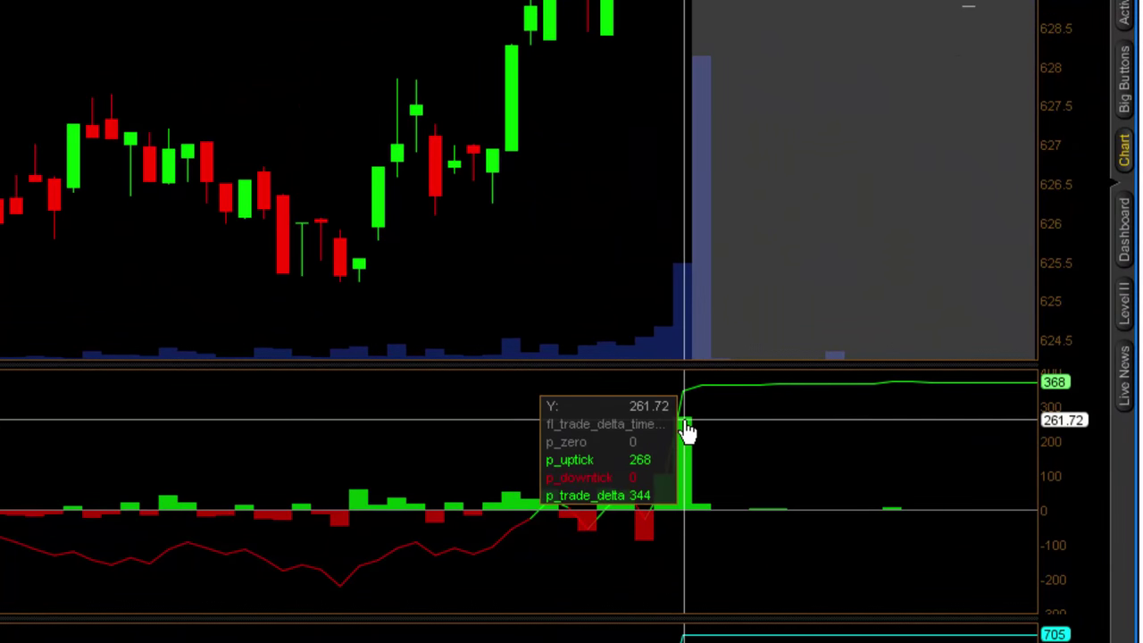
pyautogui.moveTo(682, 439)
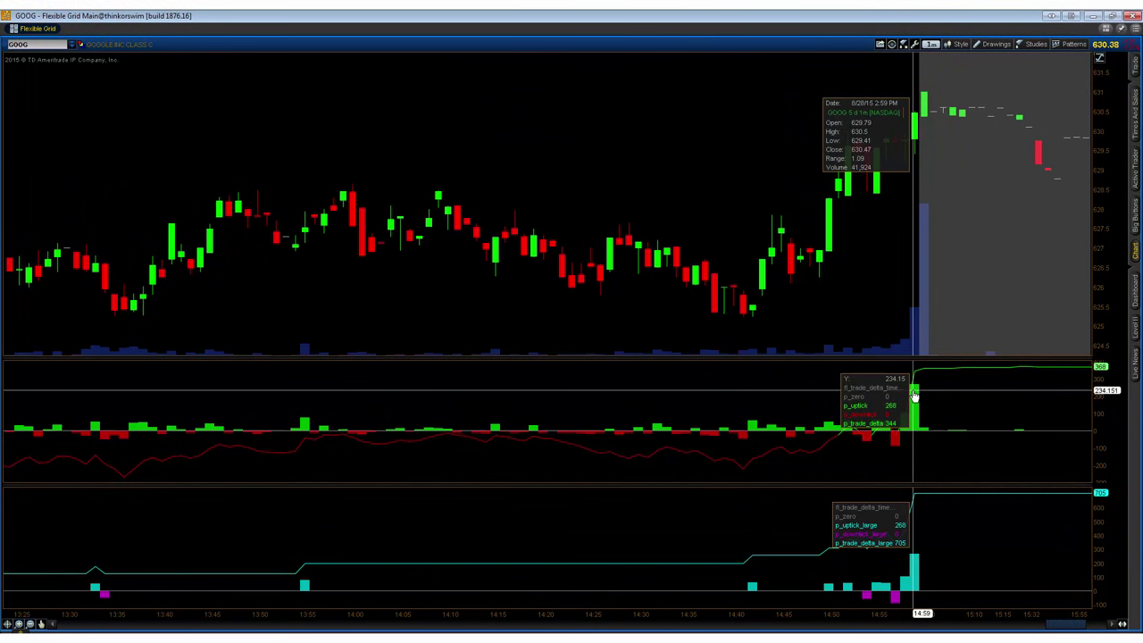
pyautogui.moveTo(914, 396)
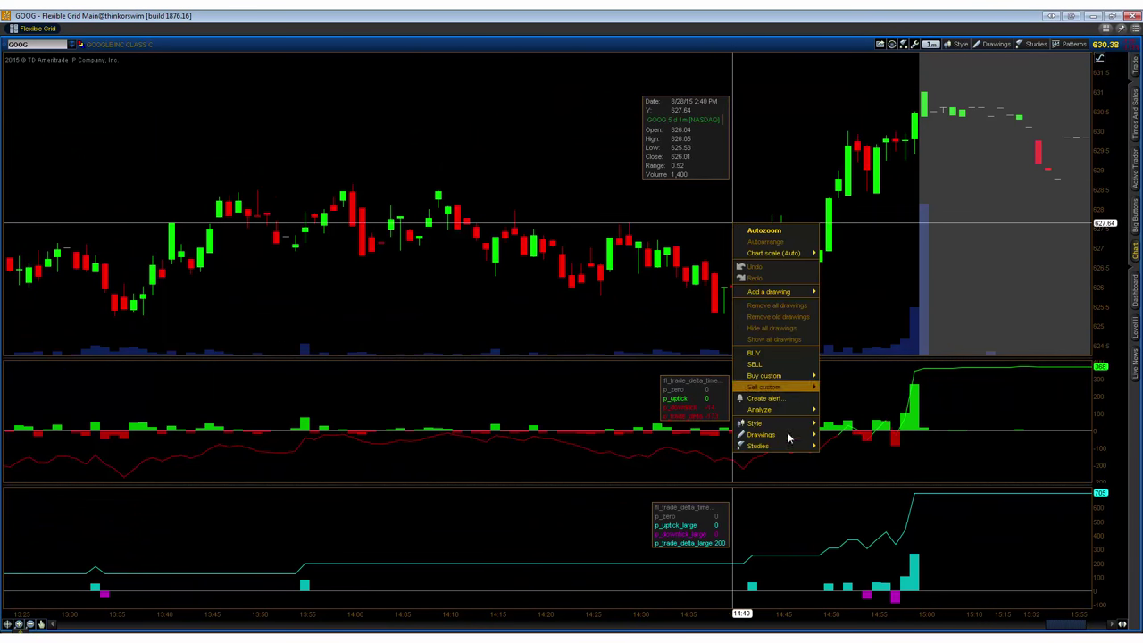
pyautogui.moveTo(777, 422)
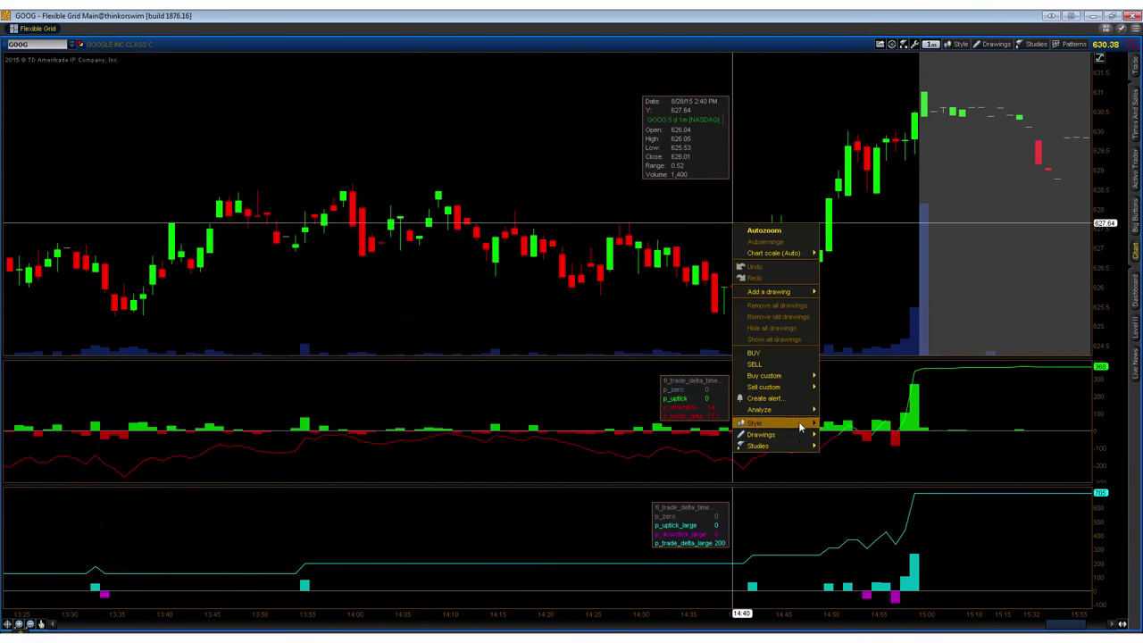
pyautogui.click(755, 423)
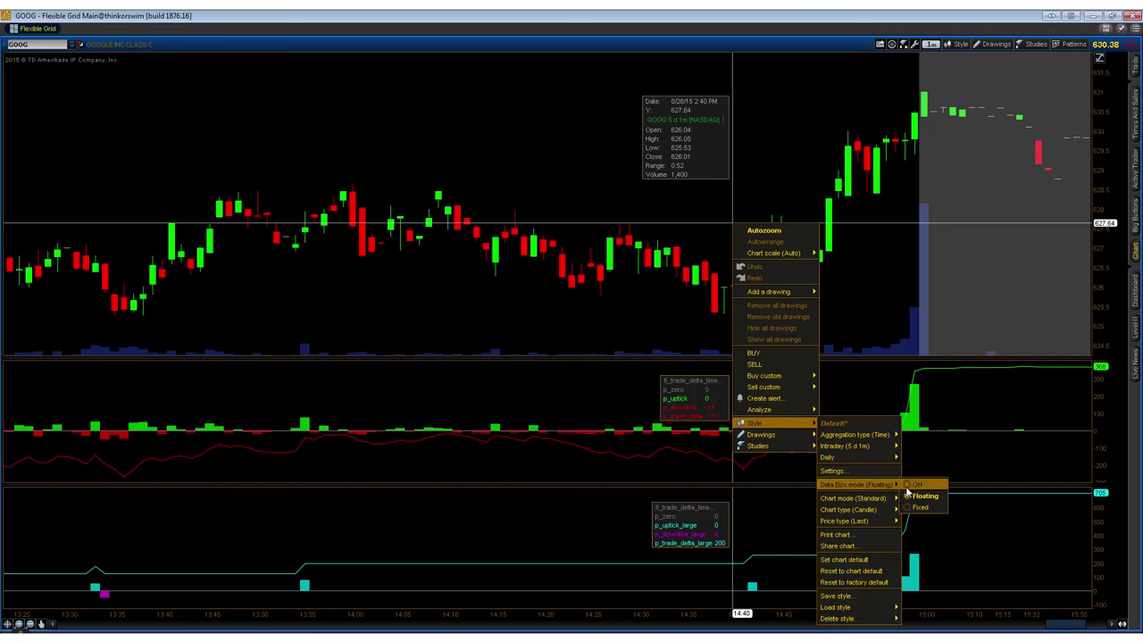
pyautogui.click(917, 484)
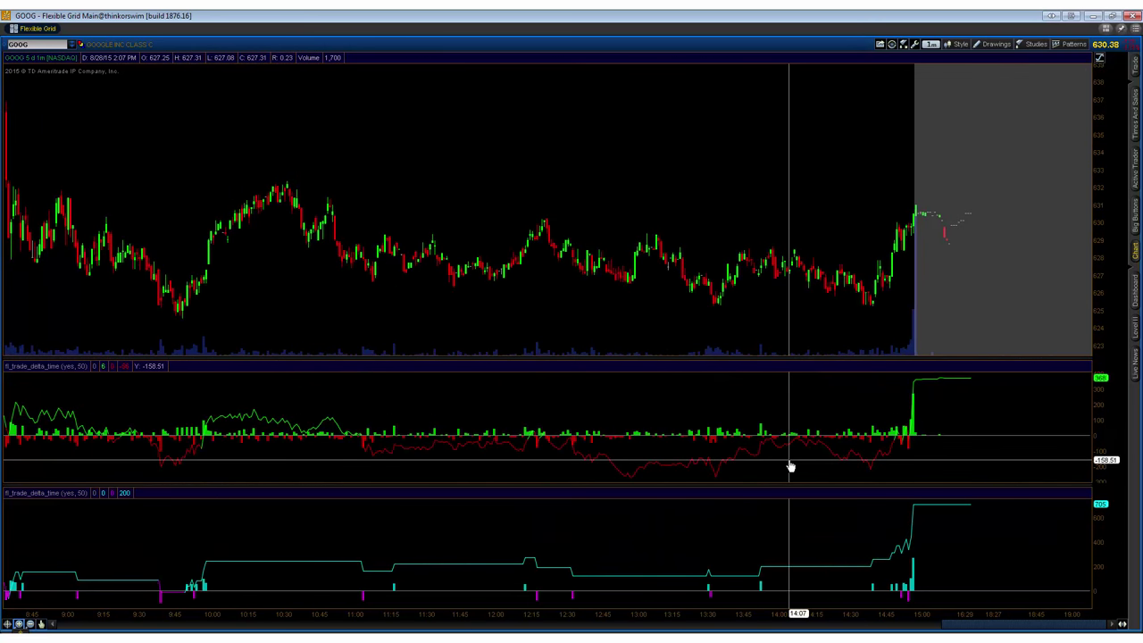
pyautogui.moveTo(399, 453)
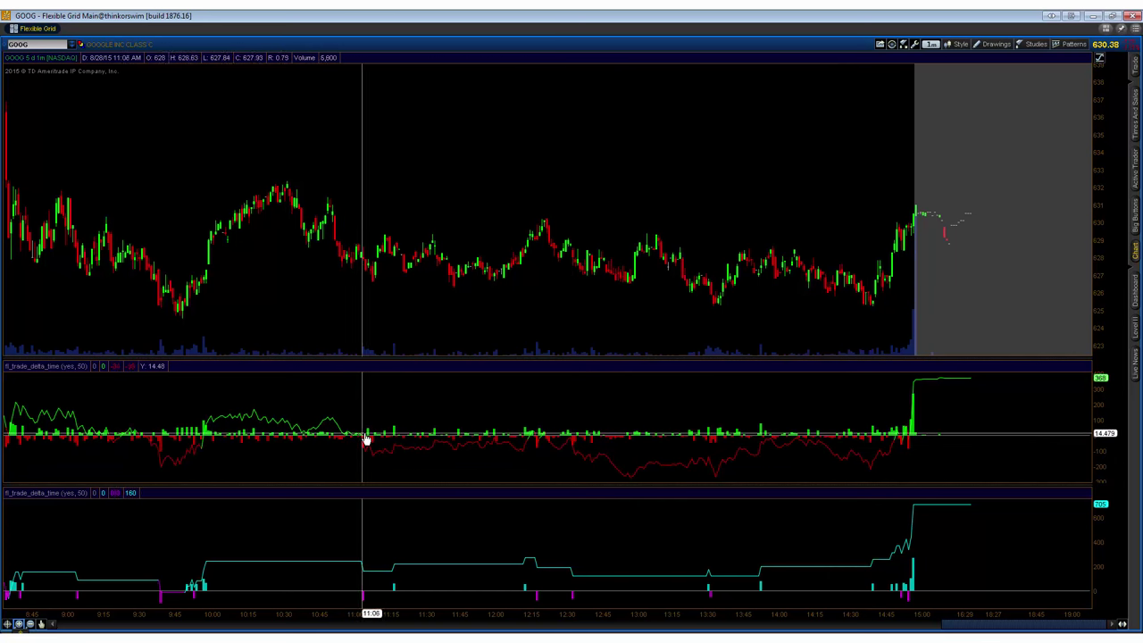
pyautogui.moveTo(366, 448)
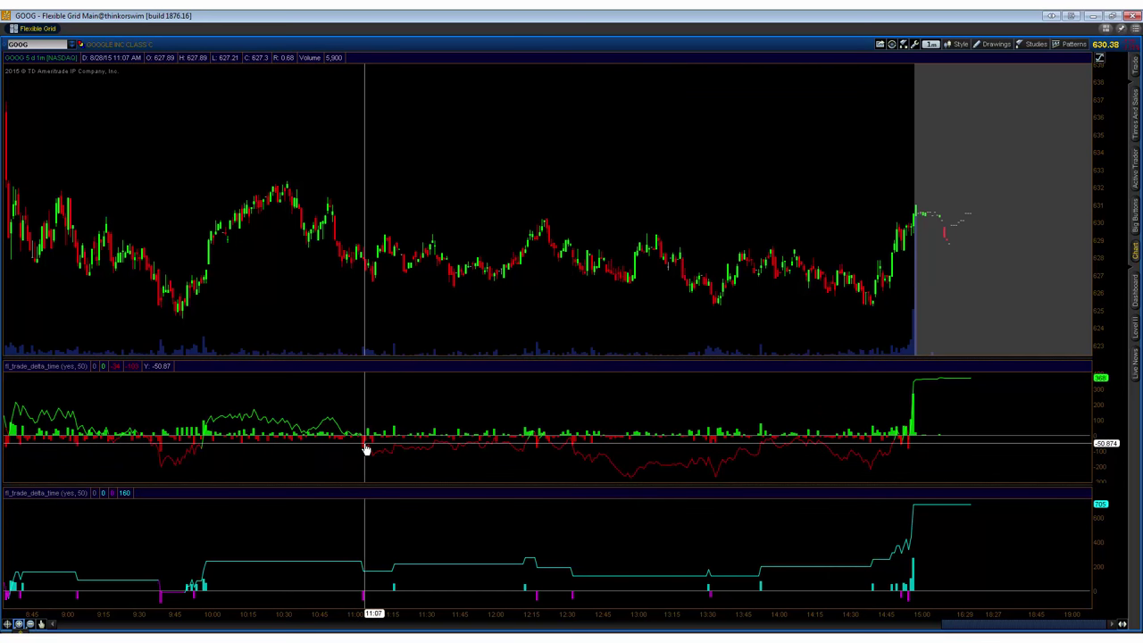
pyautogui.moveTo(404, 213)
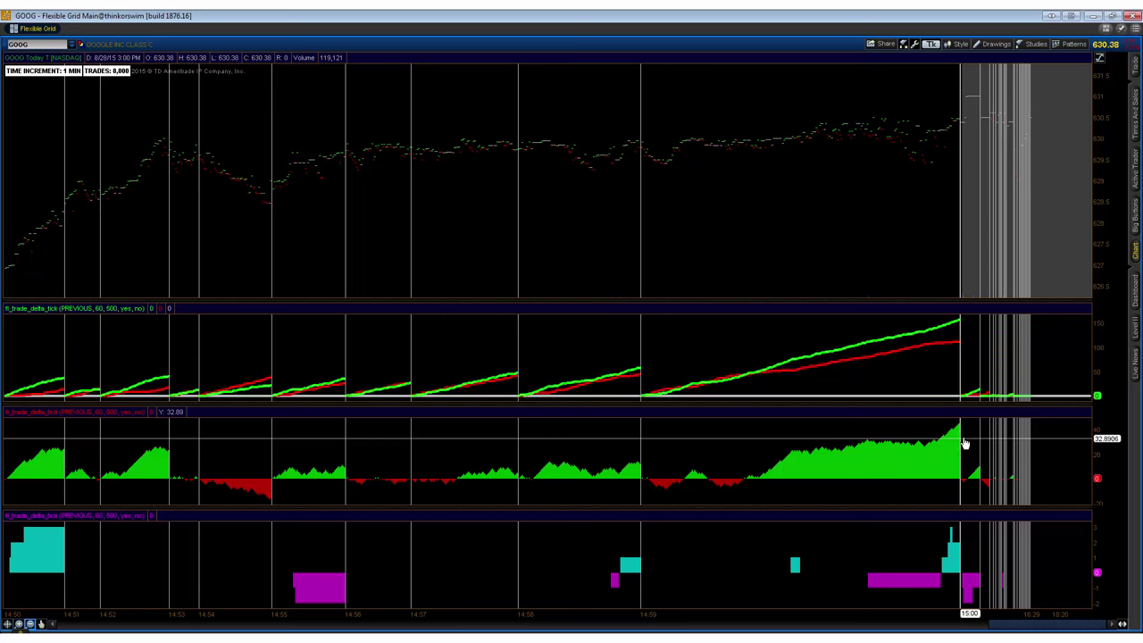
pyautogui.moveTo(963, 430)
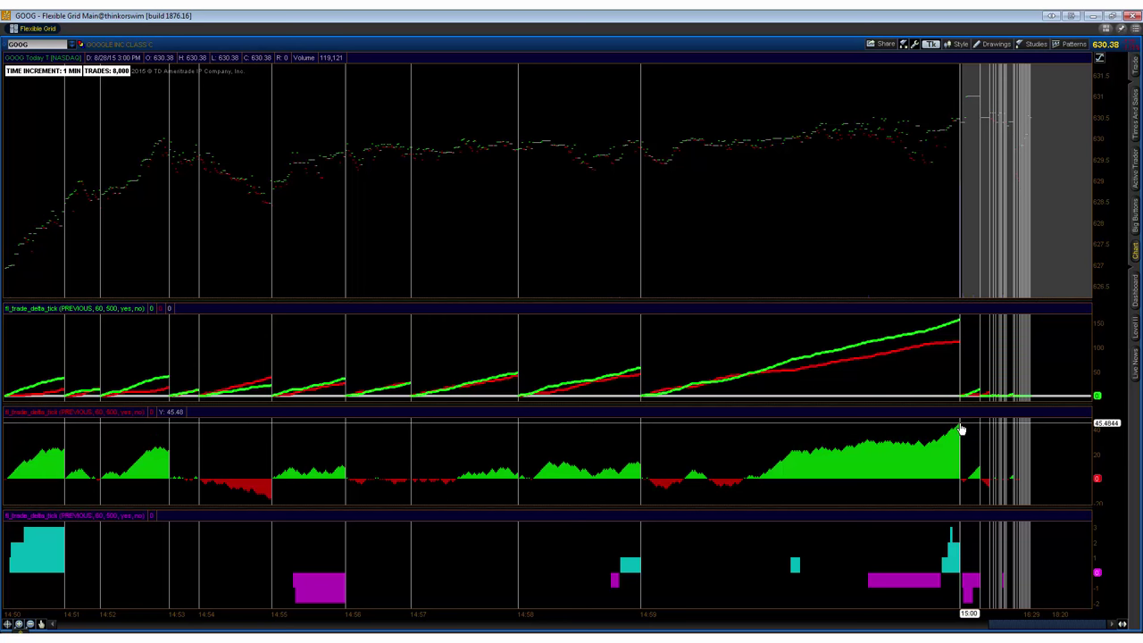
pyautogui.moveTo(1010, 438)
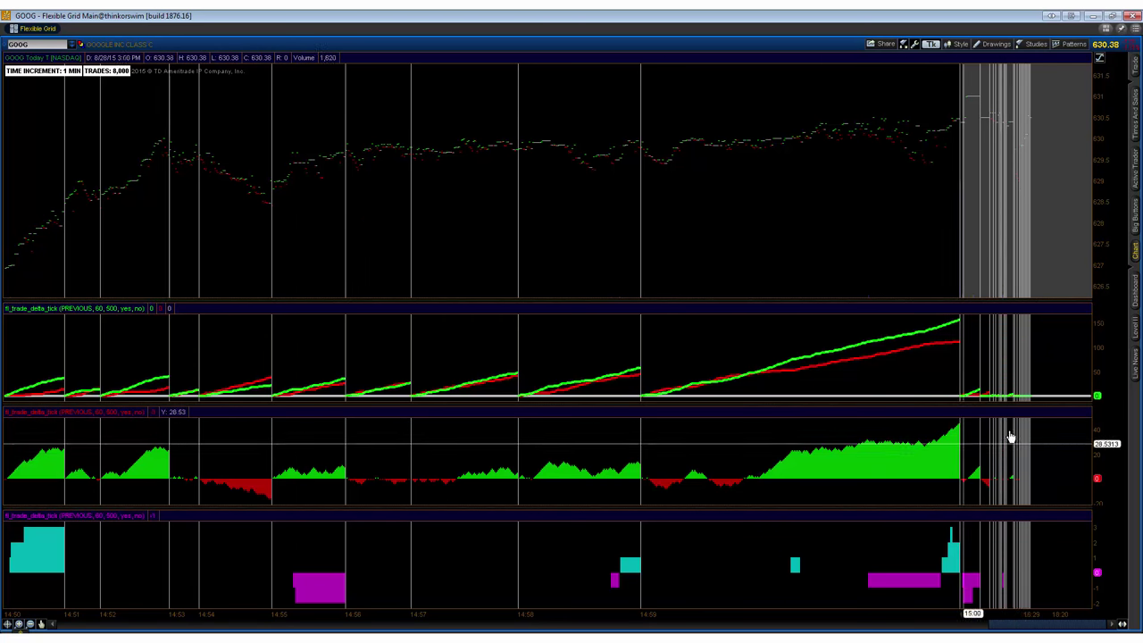
pyautogui.moveTo(873, 465)
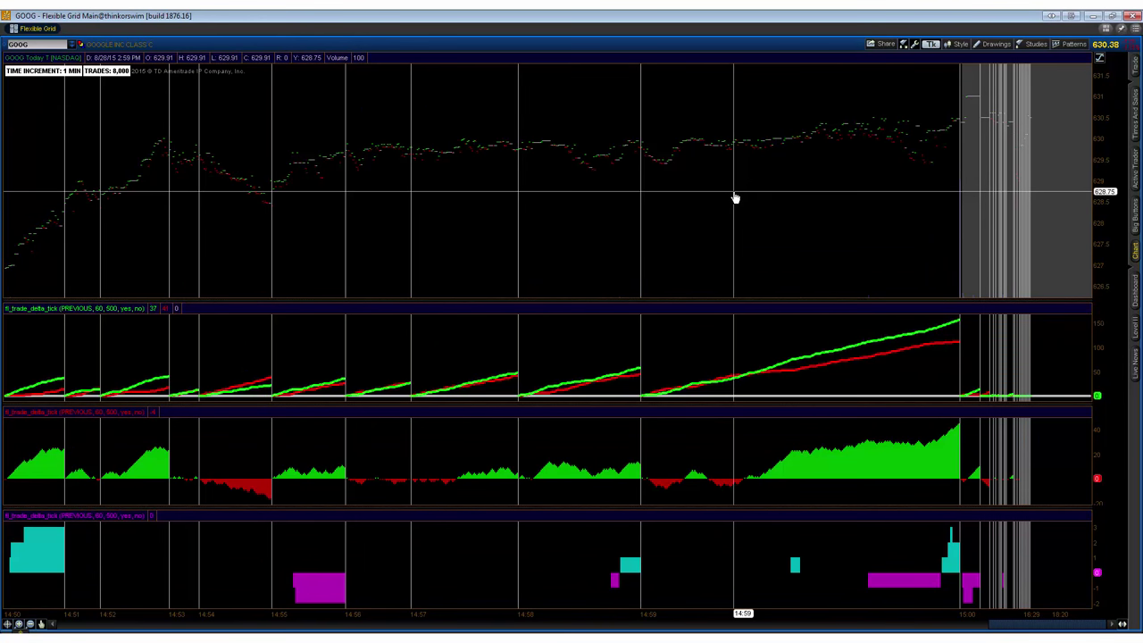
pyautogui.moveTo(728, 203)
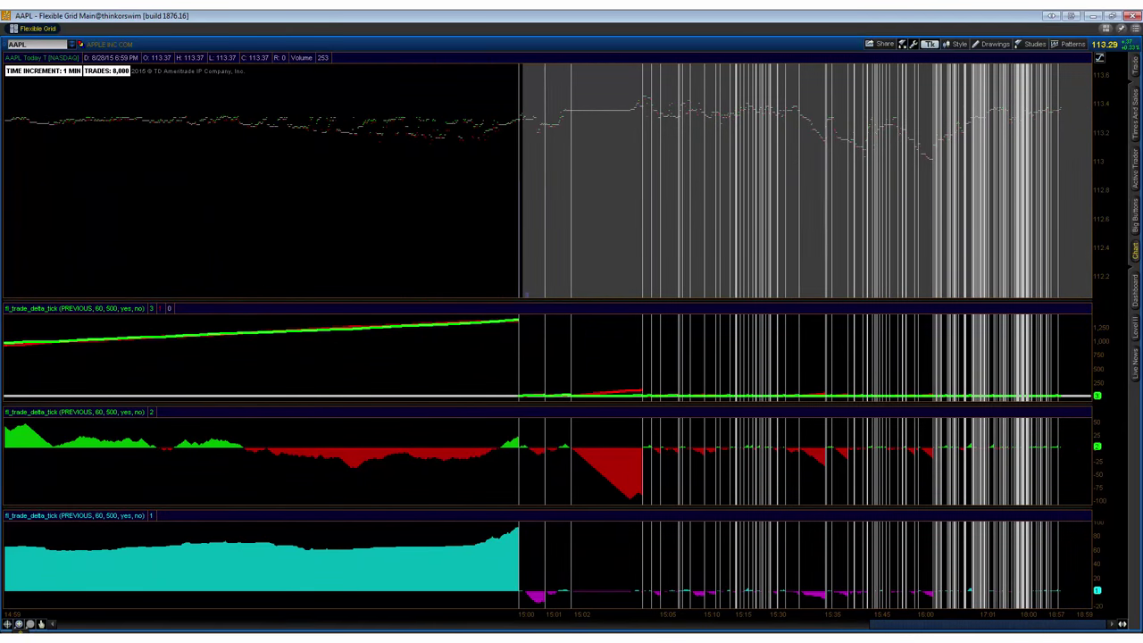
pyautogui.moveTo(552, 375)
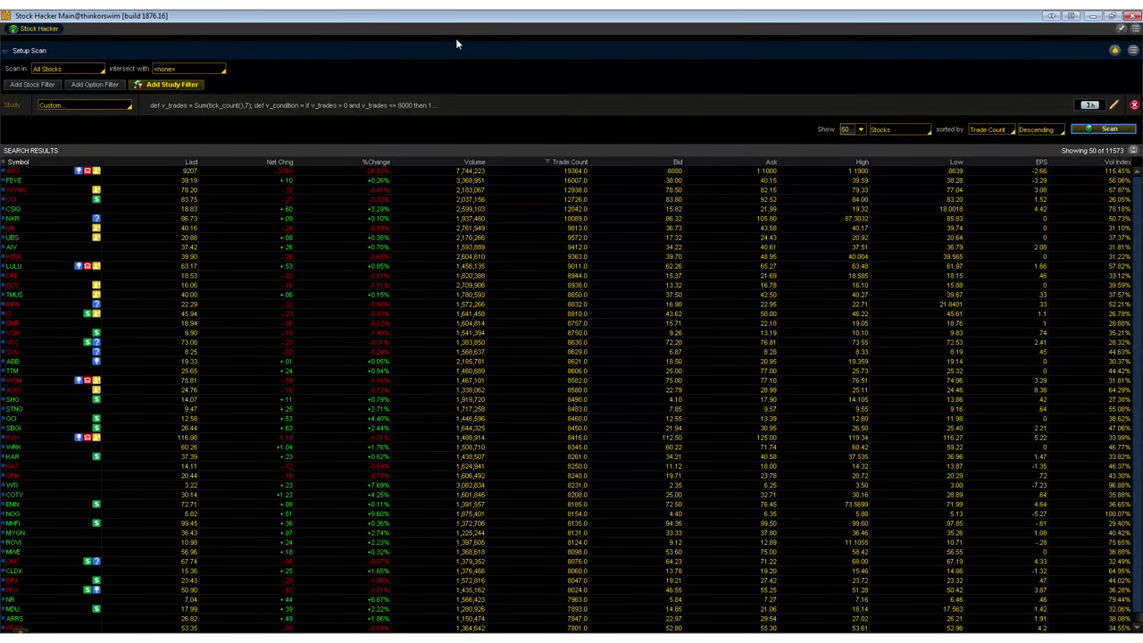
pyautogui.moveTo(506, 281)
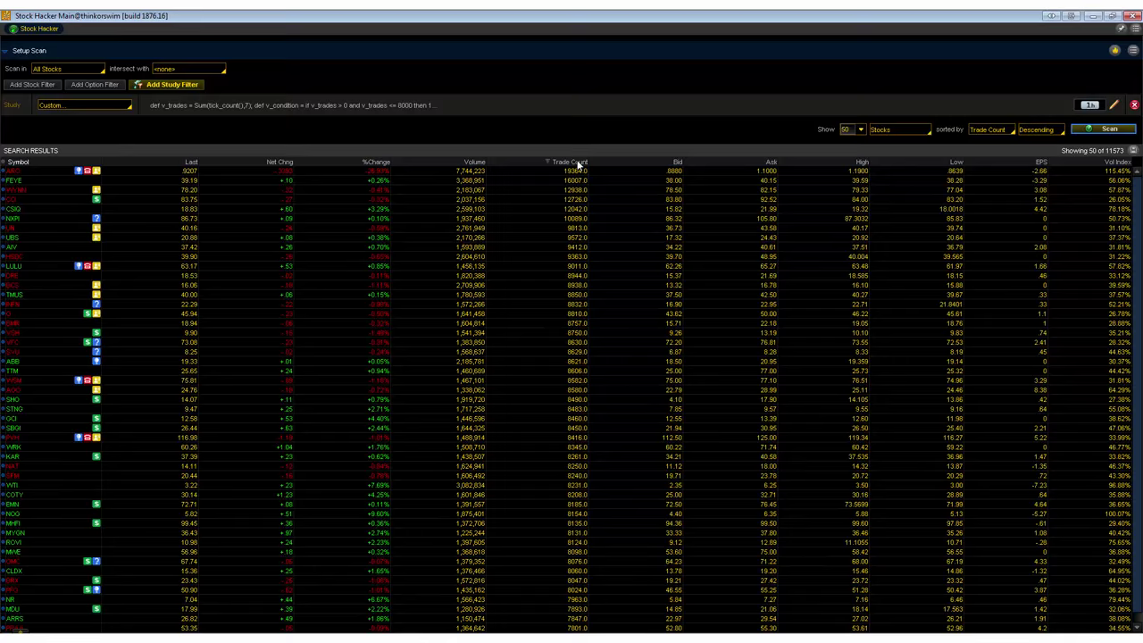
pyautogui.moveTo(576, 235)
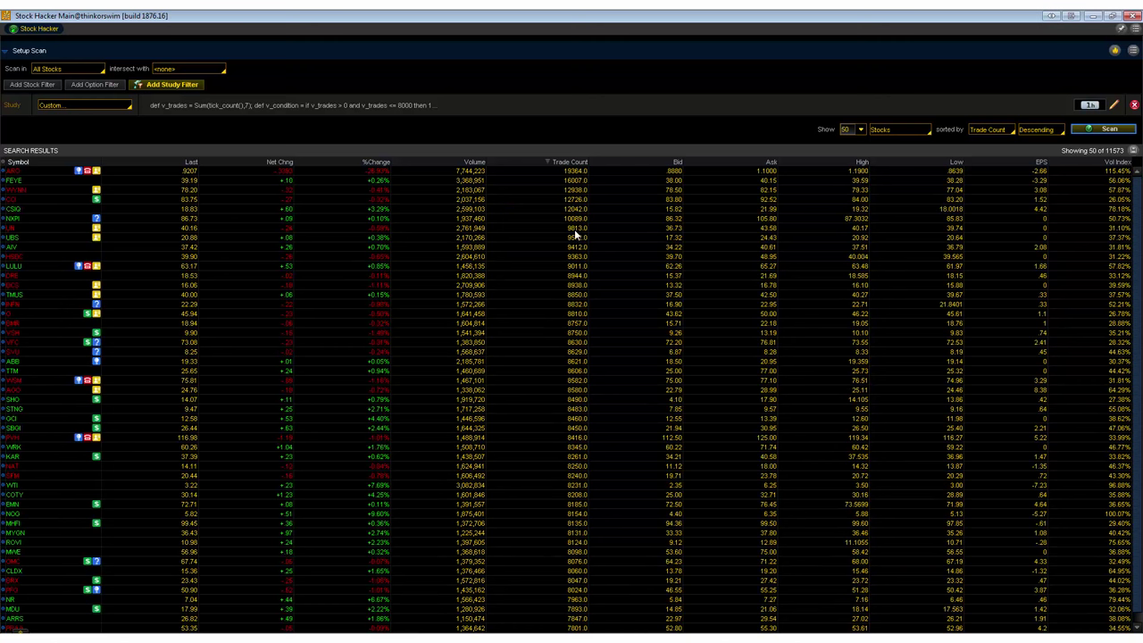
pyautogui.moveTo(505, 170)
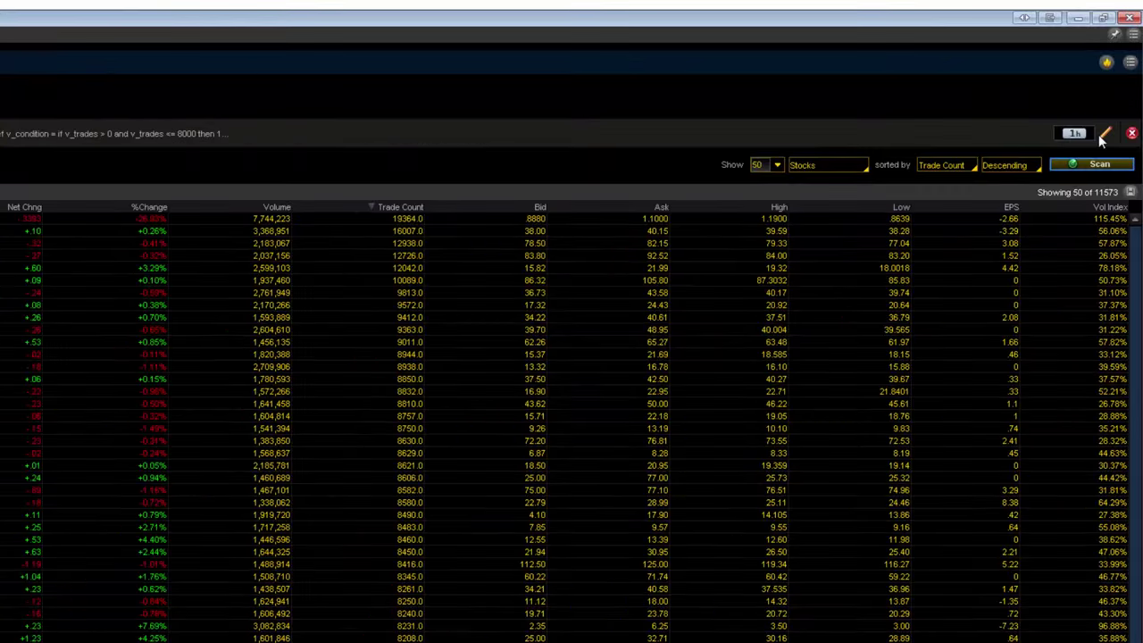
# View the custom filter's thinkScript flagging seven-bar trade counts up to 8000
pyautogui.click(1106, 133)
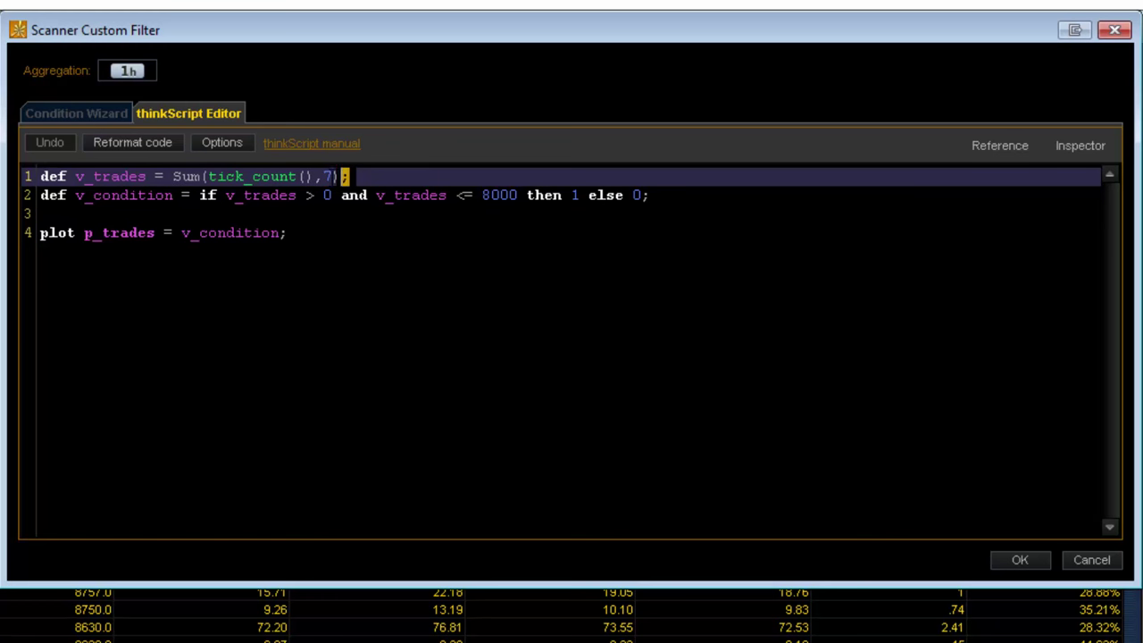
pyautogui.moveTo(172, 176); pyautogui.dragTo(347, 176)
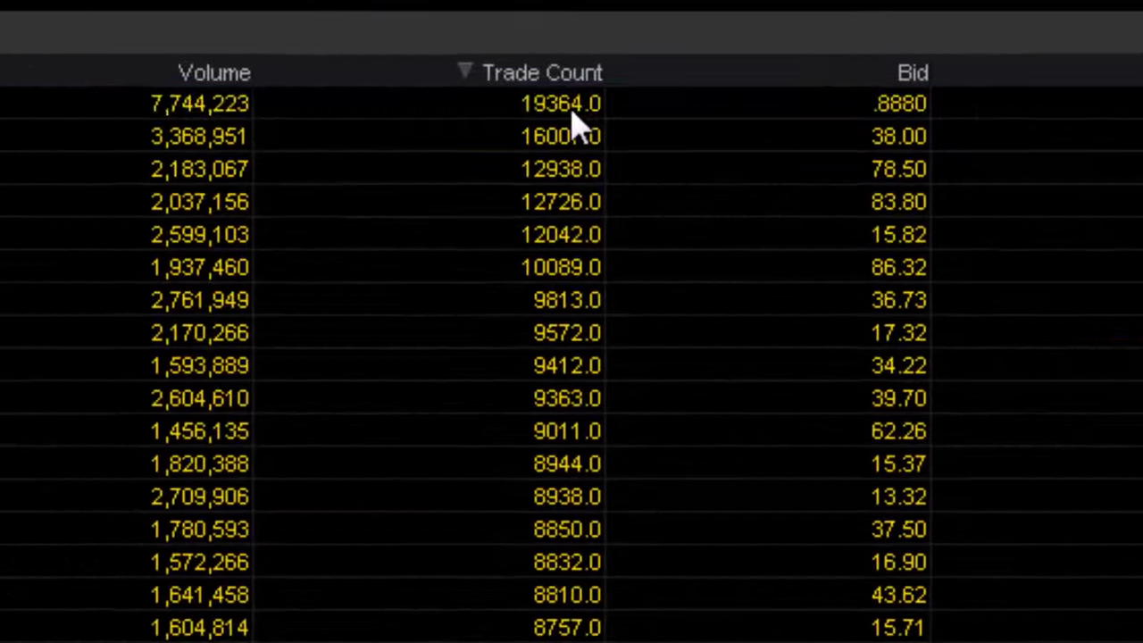
# Scroll the scan results down to stocks under 8,000 trades, such as NR at 7963
pyautogui.click(561, 102)
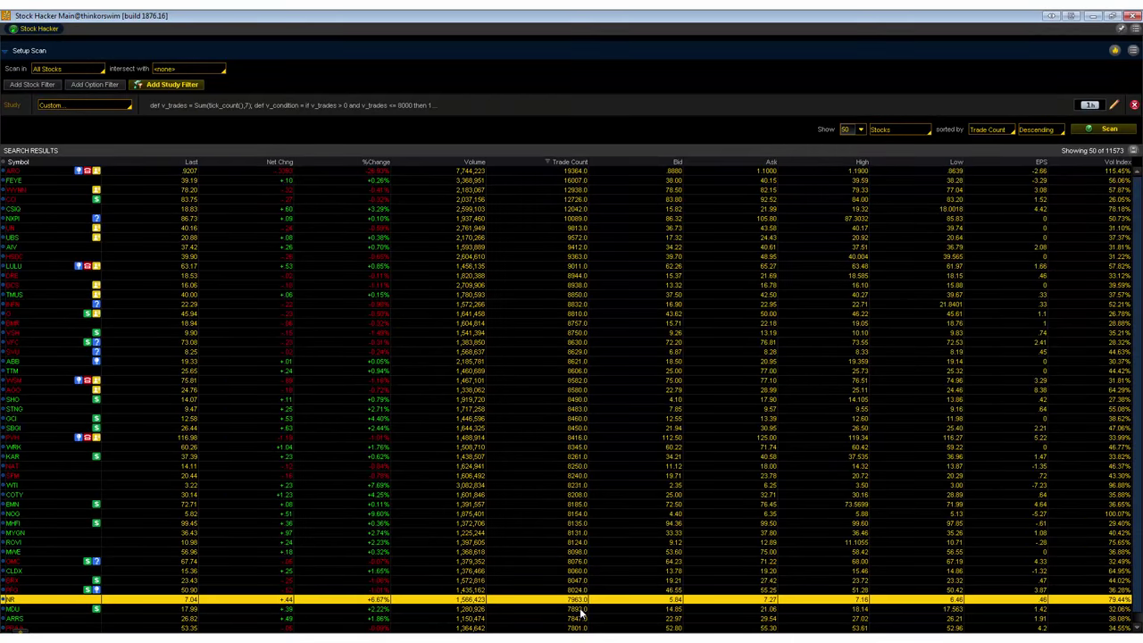
pyautogui.scroll(-3)
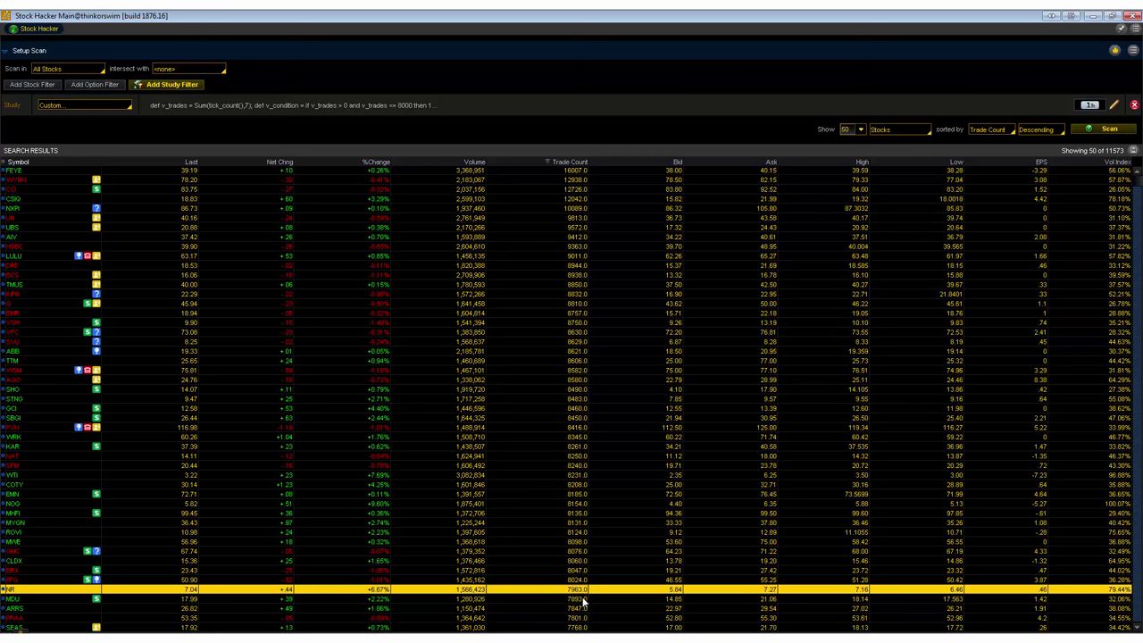
pyautogui.moveTo(581, 601)
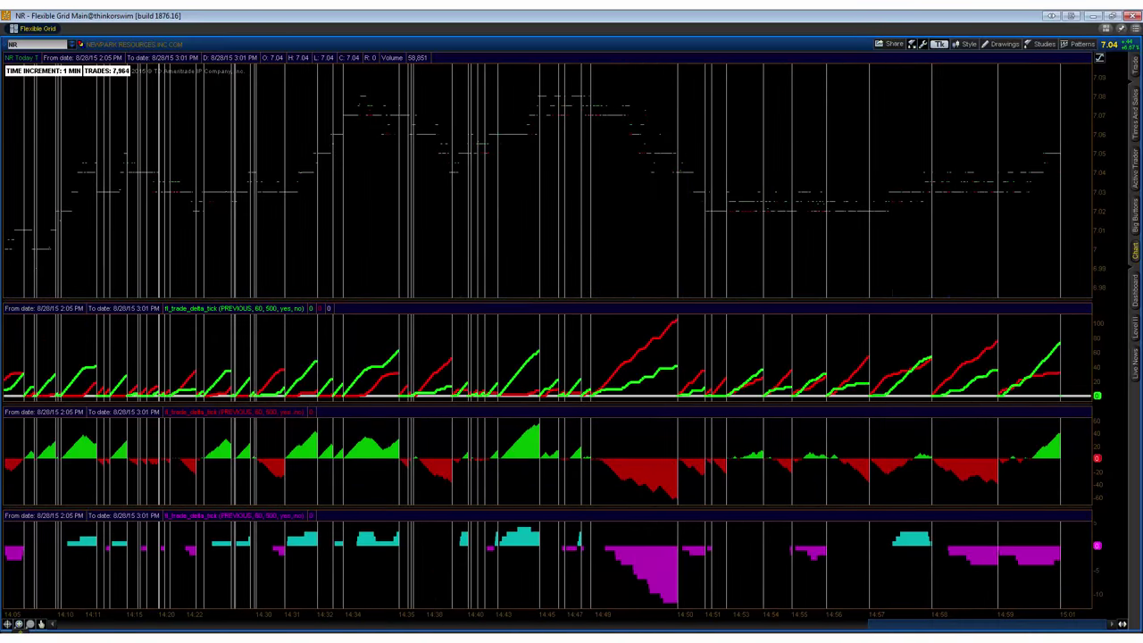
pyautogui.moveTo(777, 266)
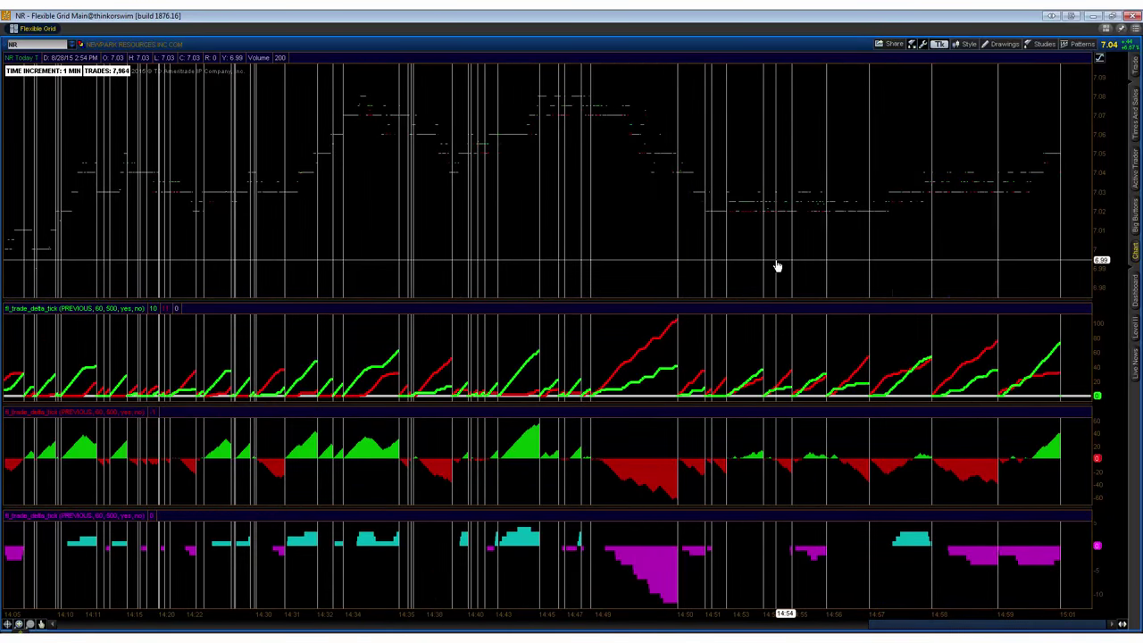
pyautogui.moveTo(634, 425)
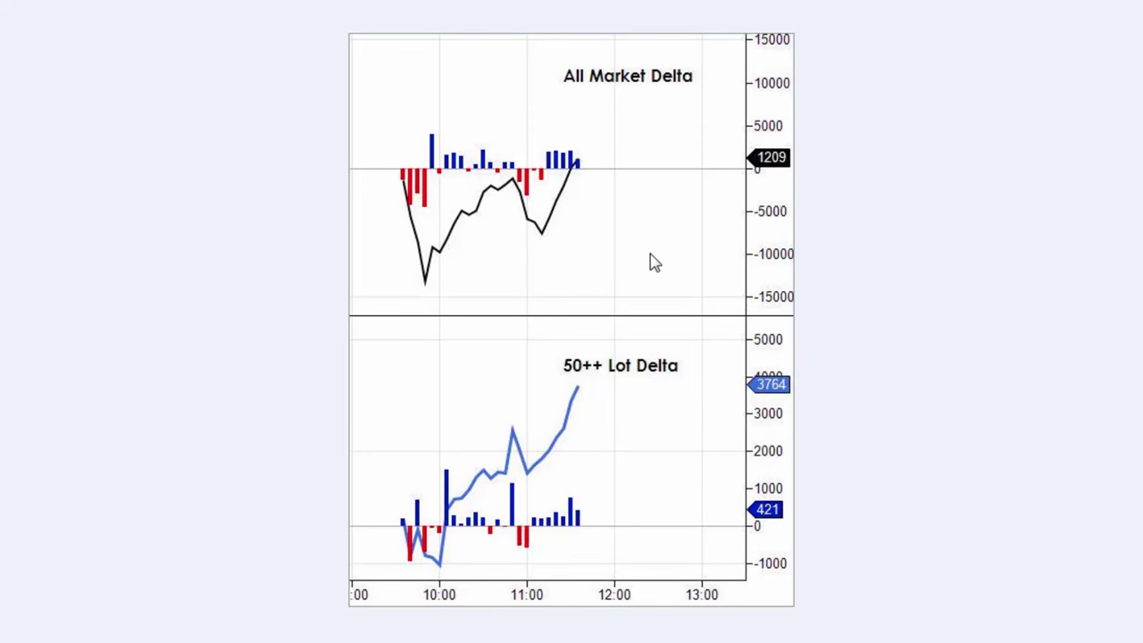
pyautogui.moveTo(710, 194)
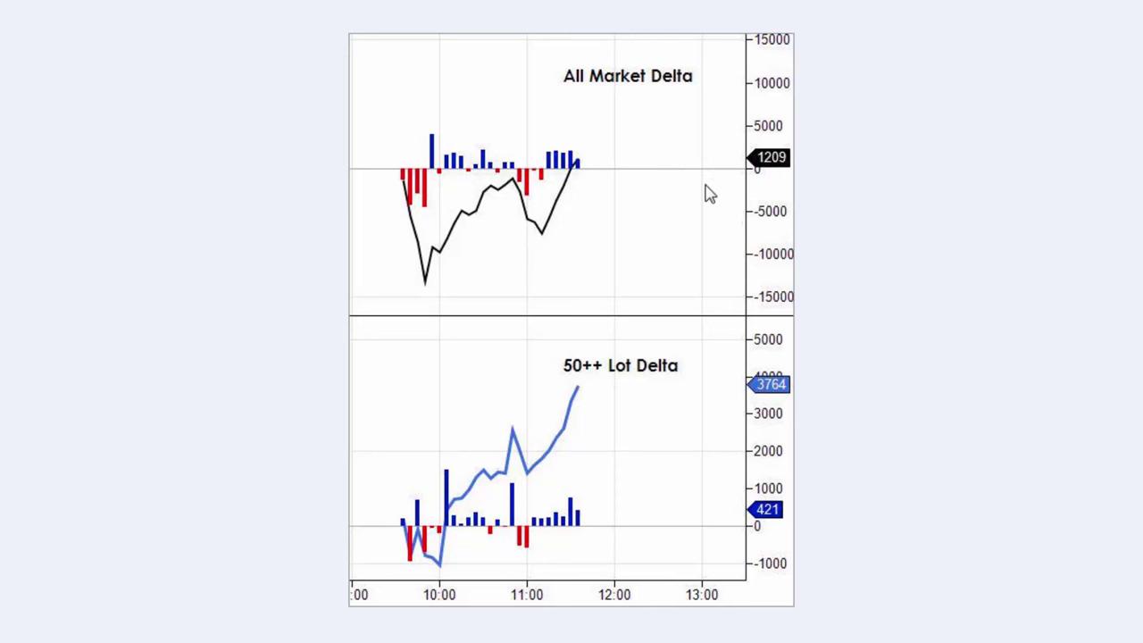
pyautogui.moveTo(799, 272)
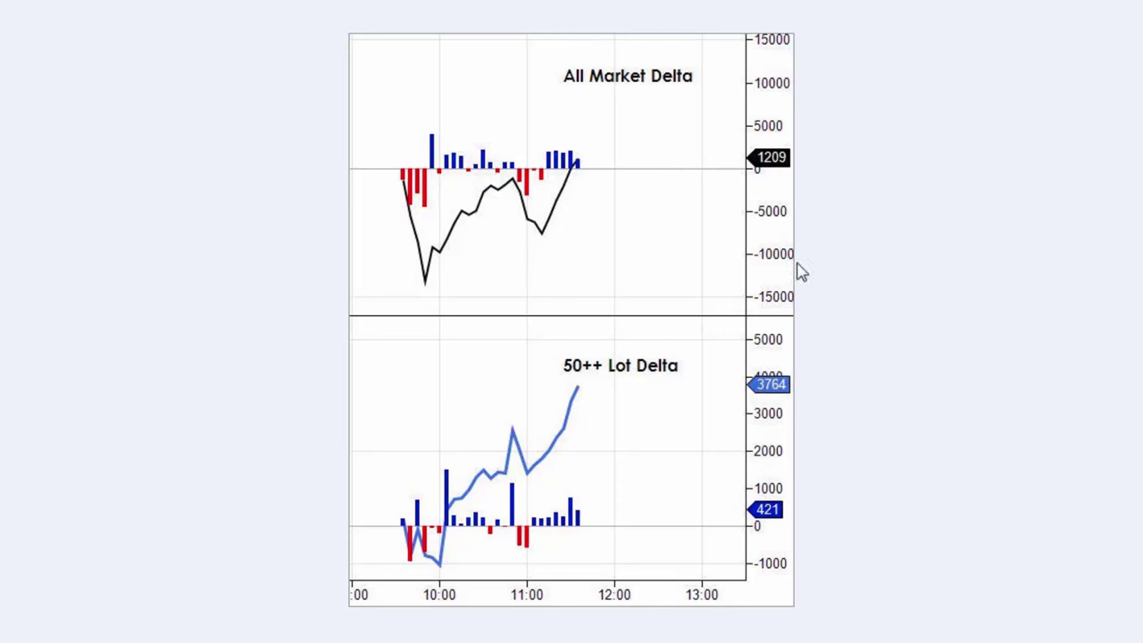
pyautogui.moveTo(985, 369)
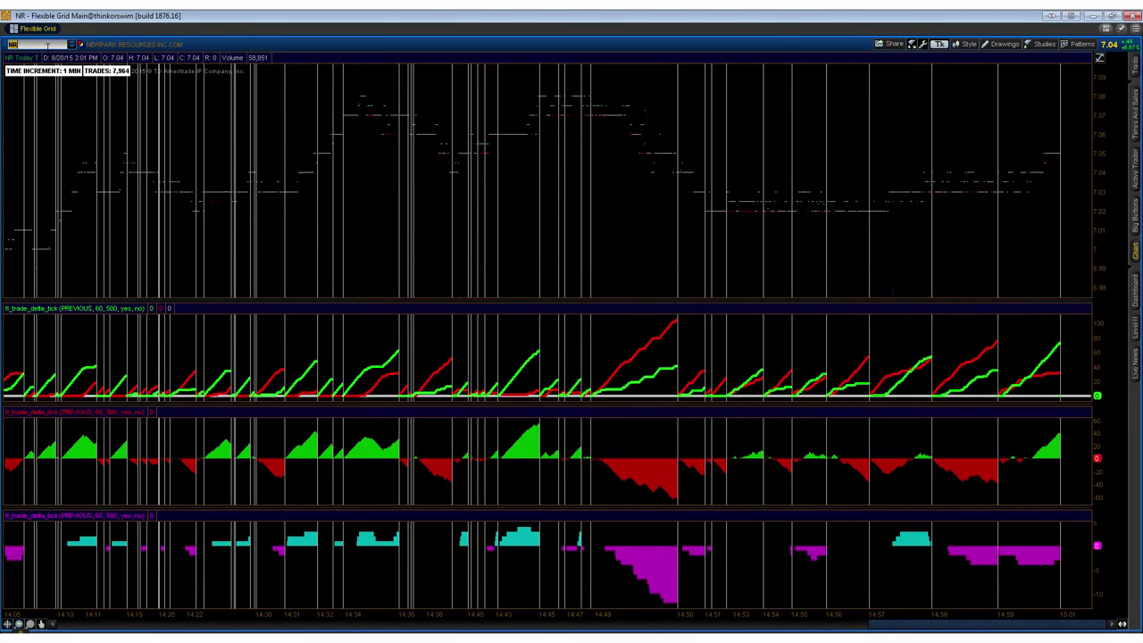
# Enter GOOG as the chart symbol in place of NR
pyautogui.write('GOOG')
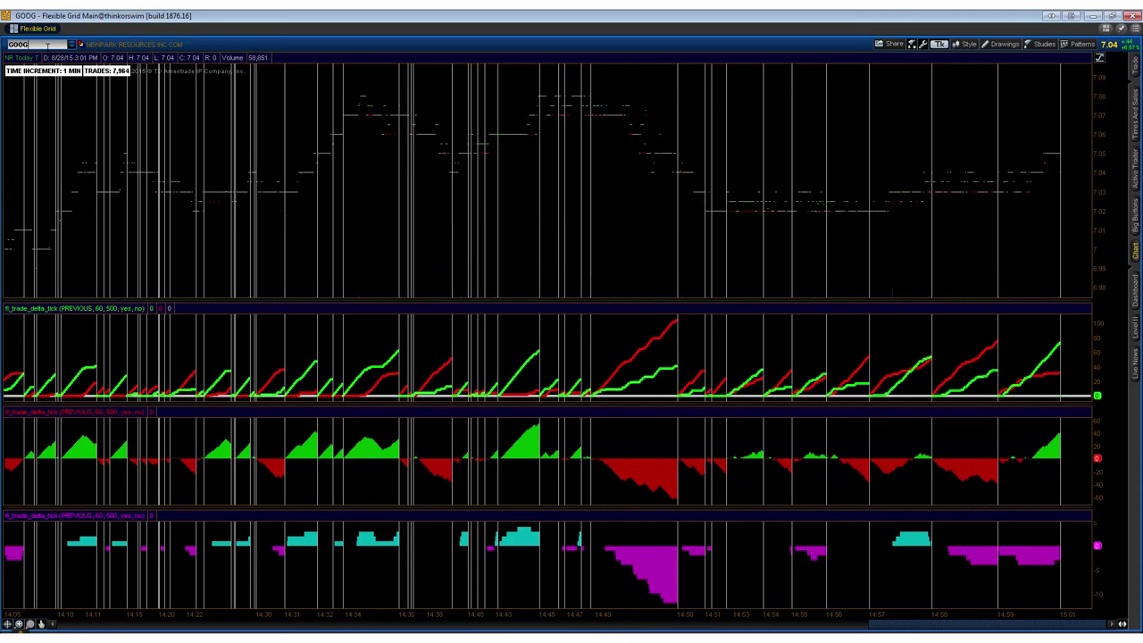